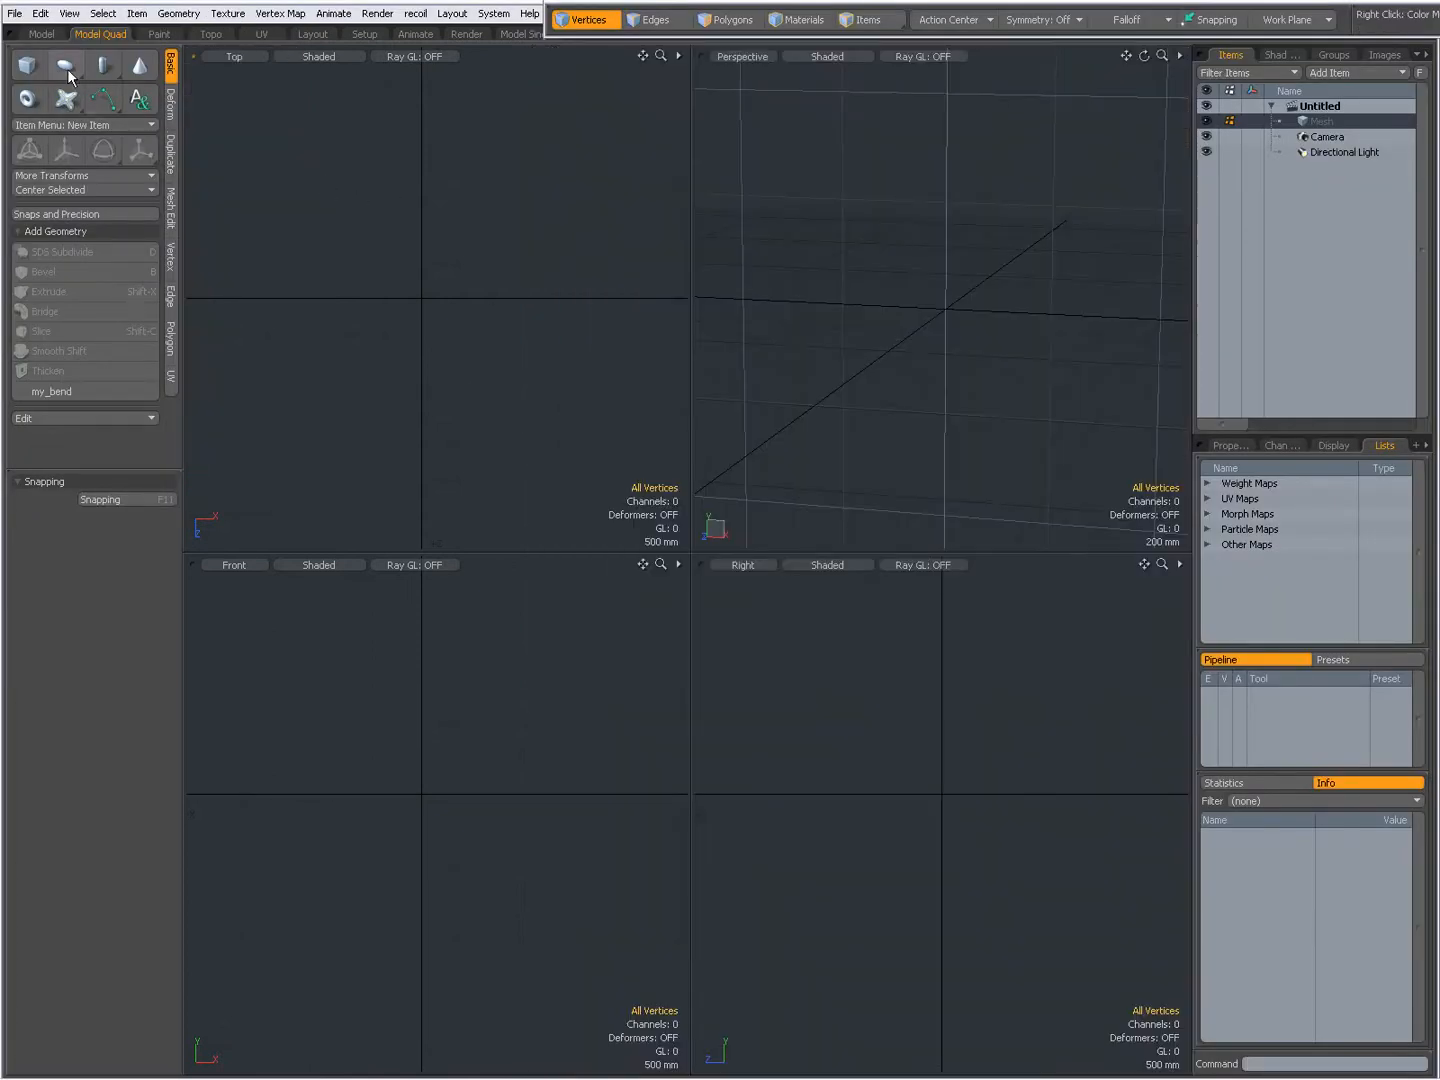
Choose the Ellipsoid primitive from the sphere flyout in the Basic toolbox
left_click(64, 65)
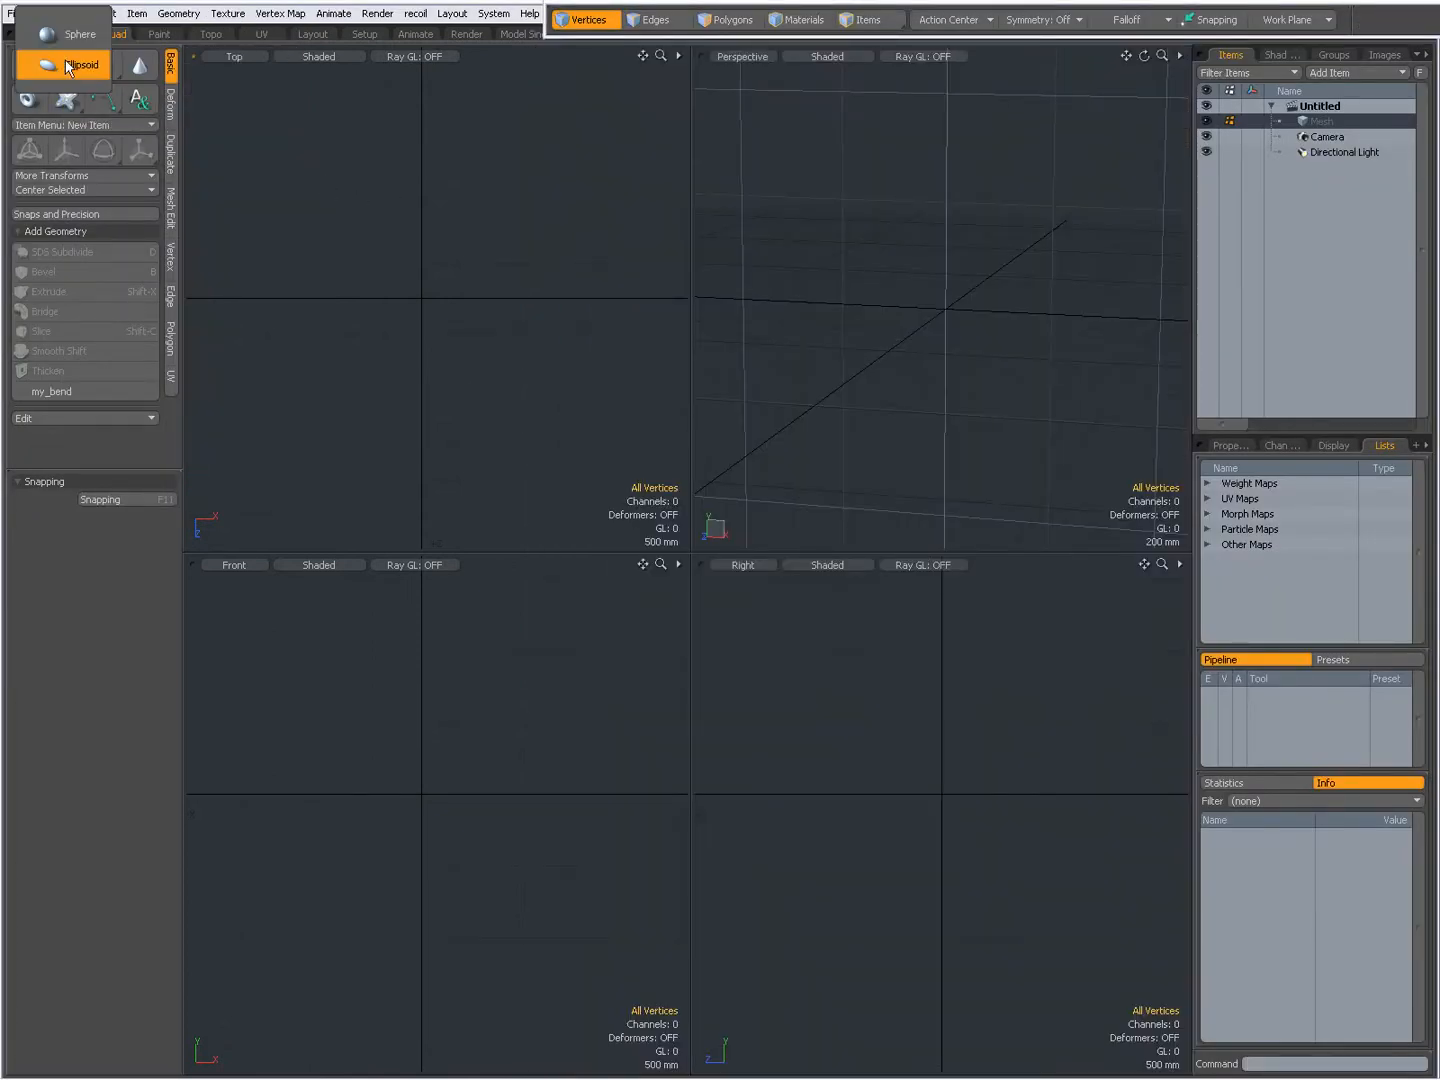
left_click(82, 64)
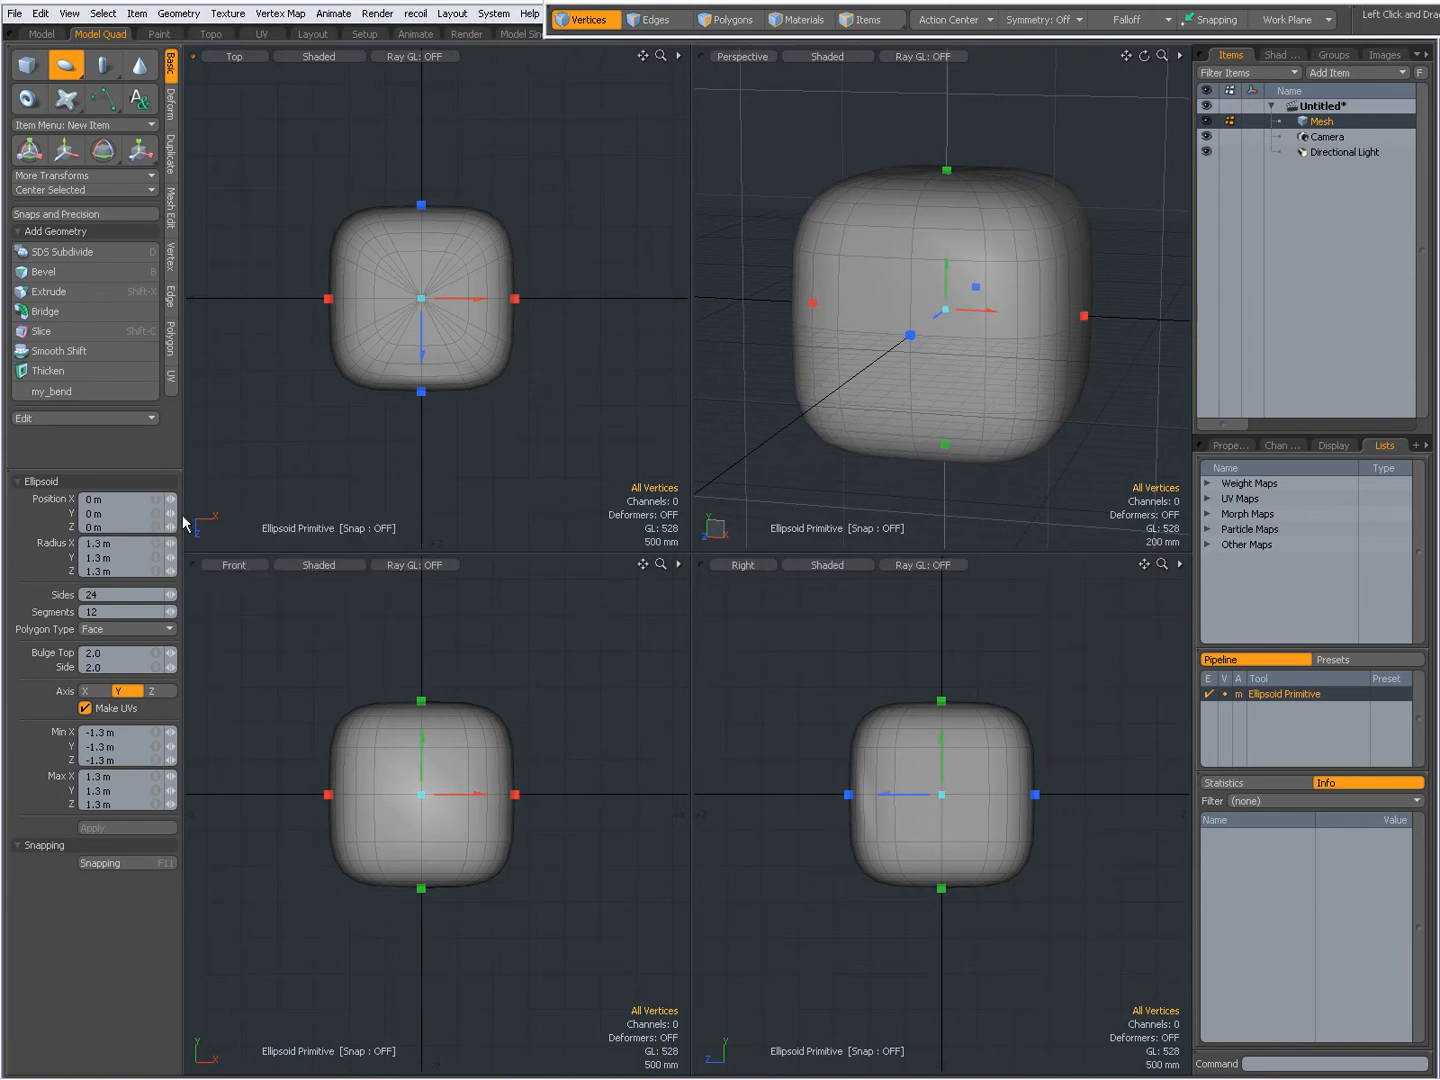
mouse_move(135, 551)
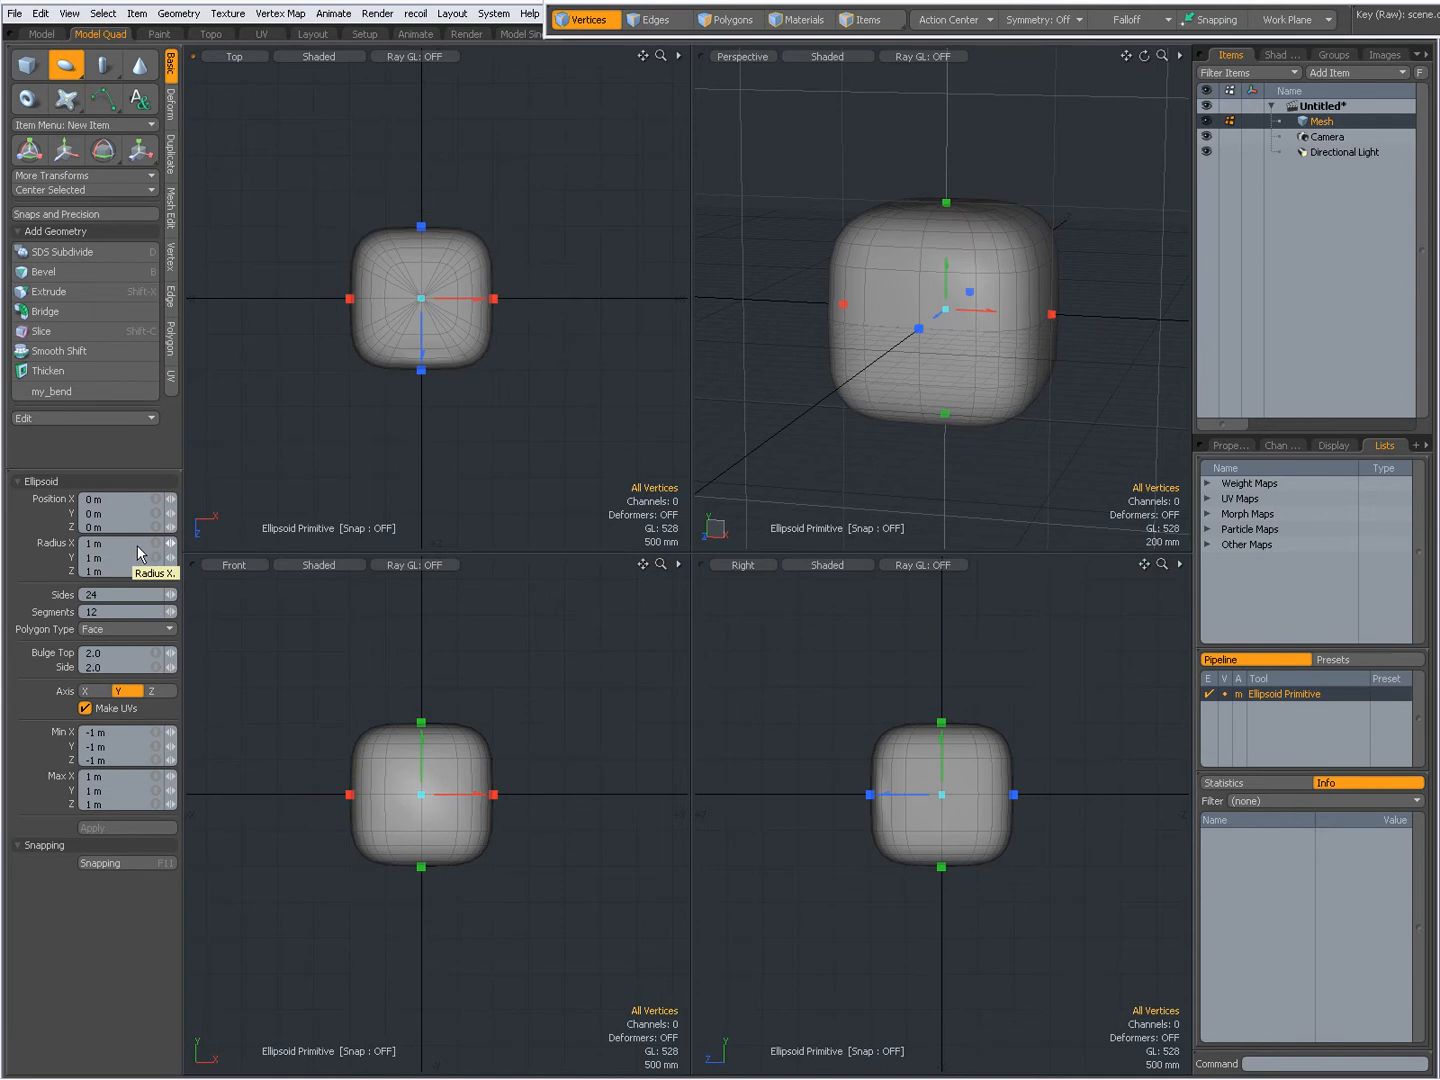
mouse_move(100, 595)
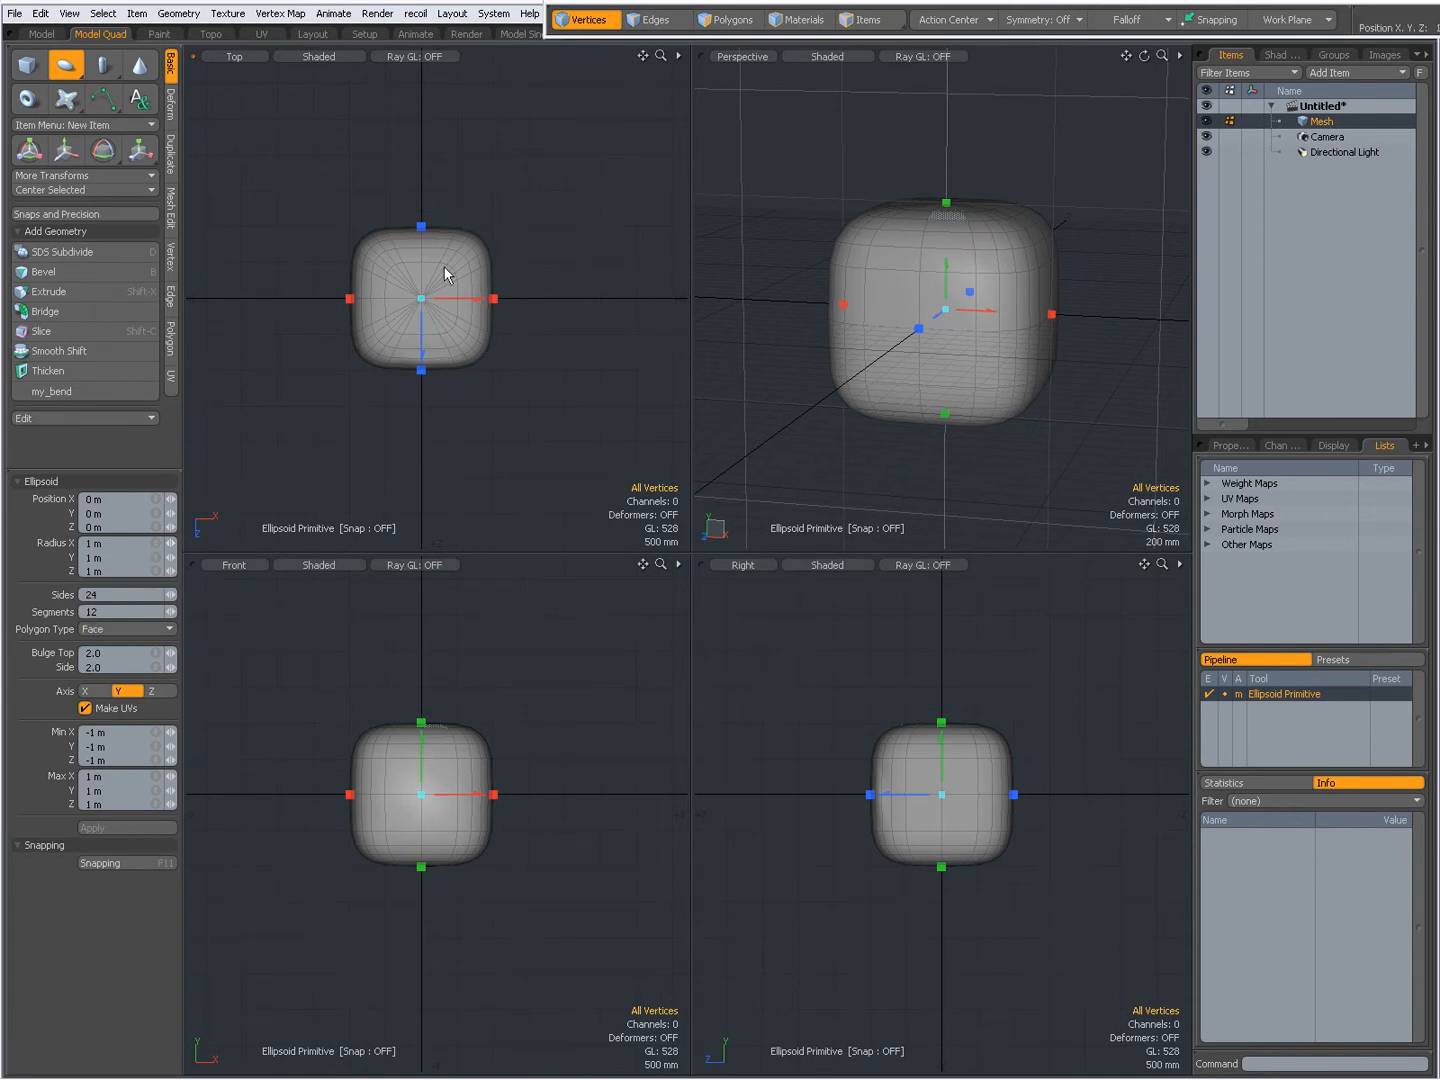
mouse_move(365, 348)
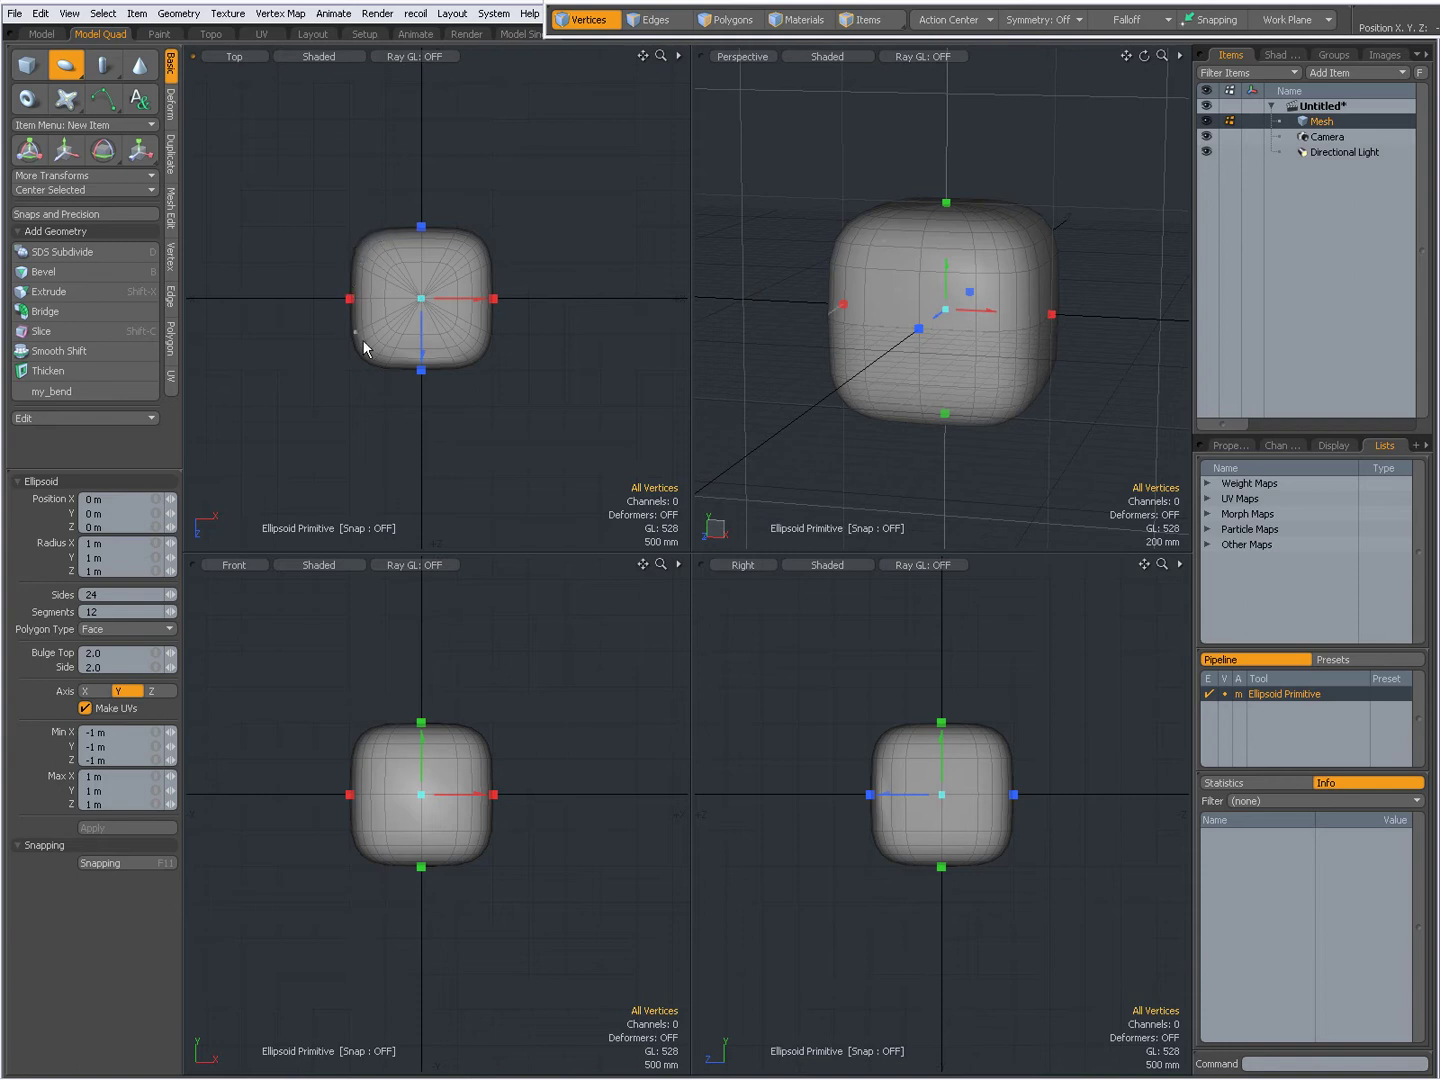
mouse_move(367, 392)
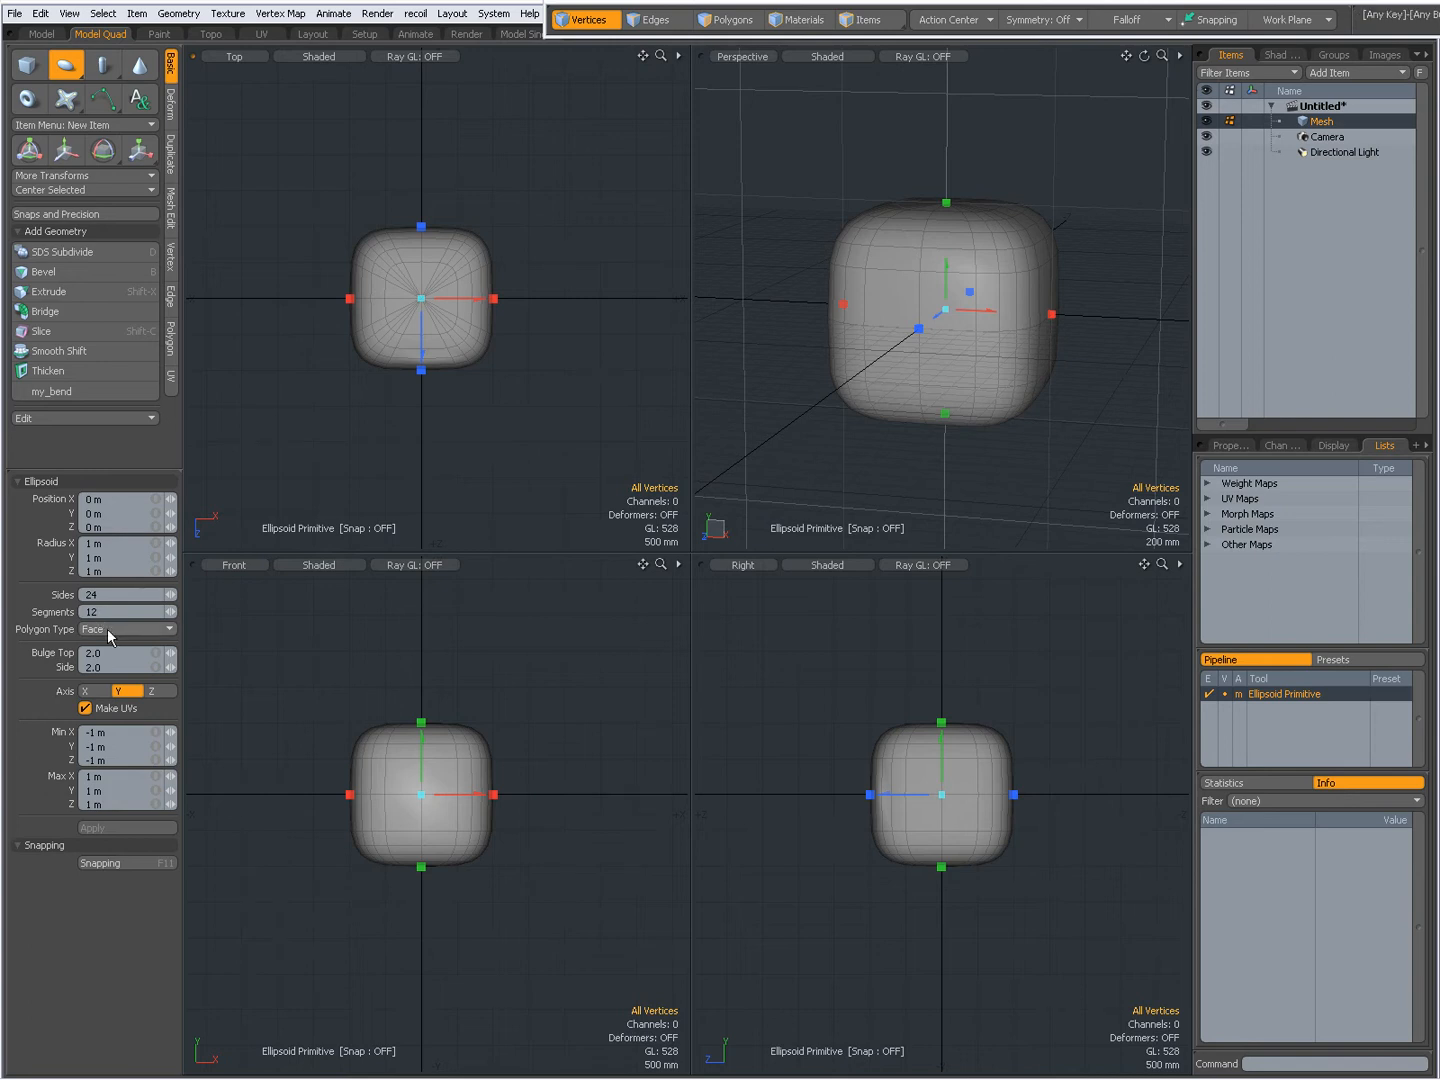
mouse_move(110, 635)
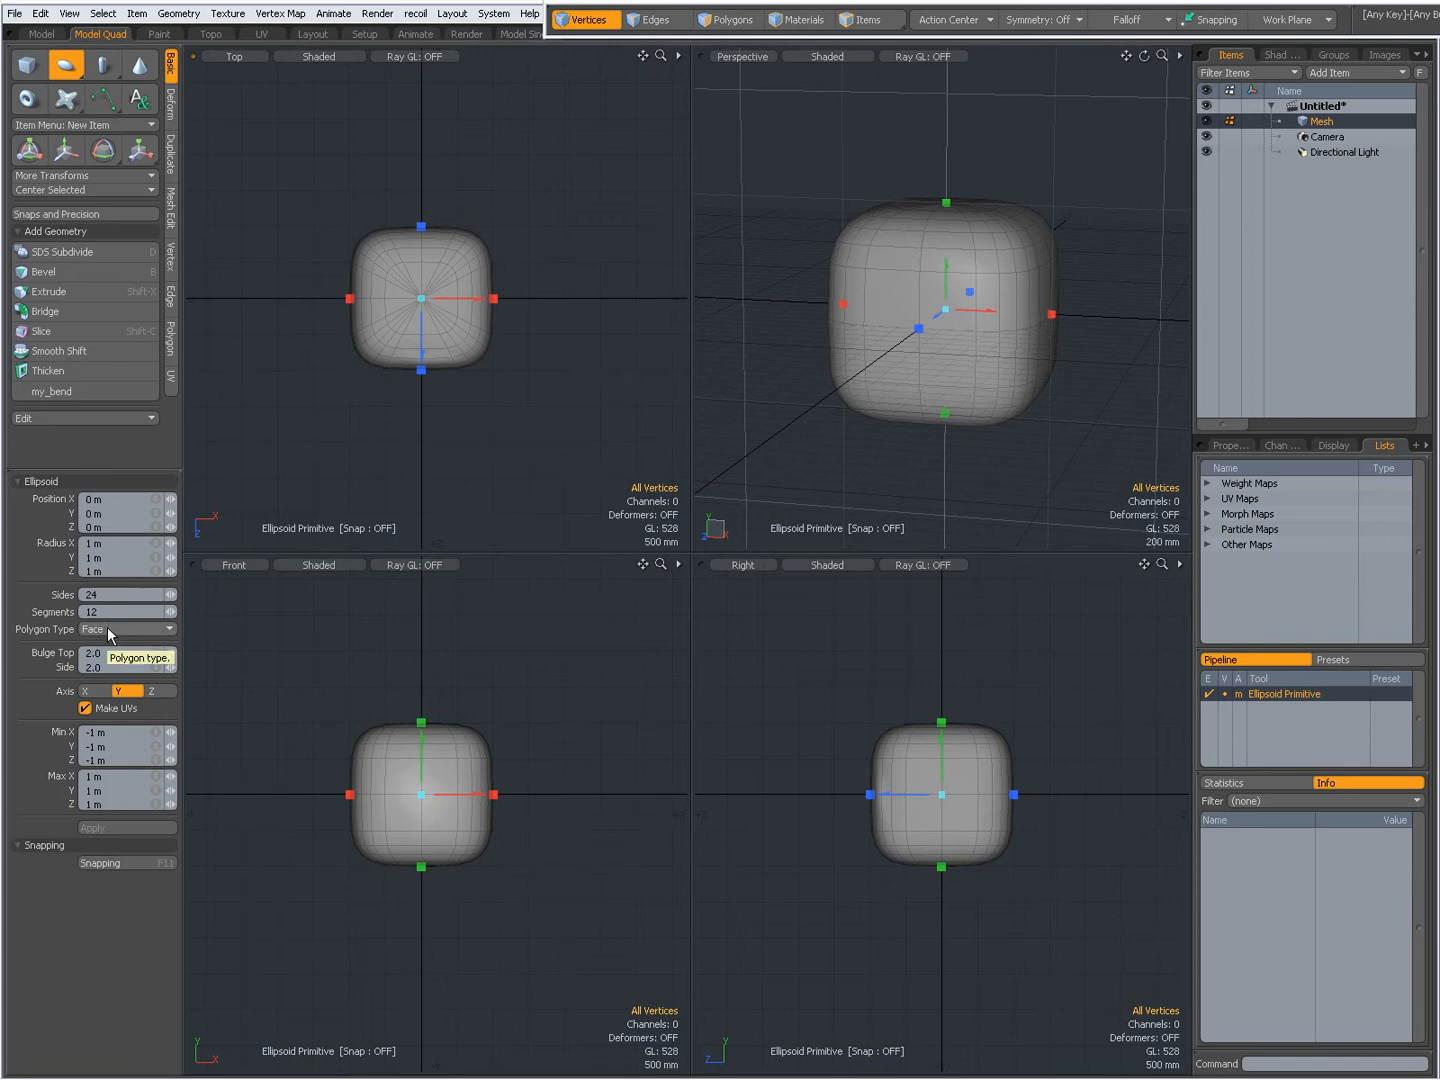
left_click(127, 629)
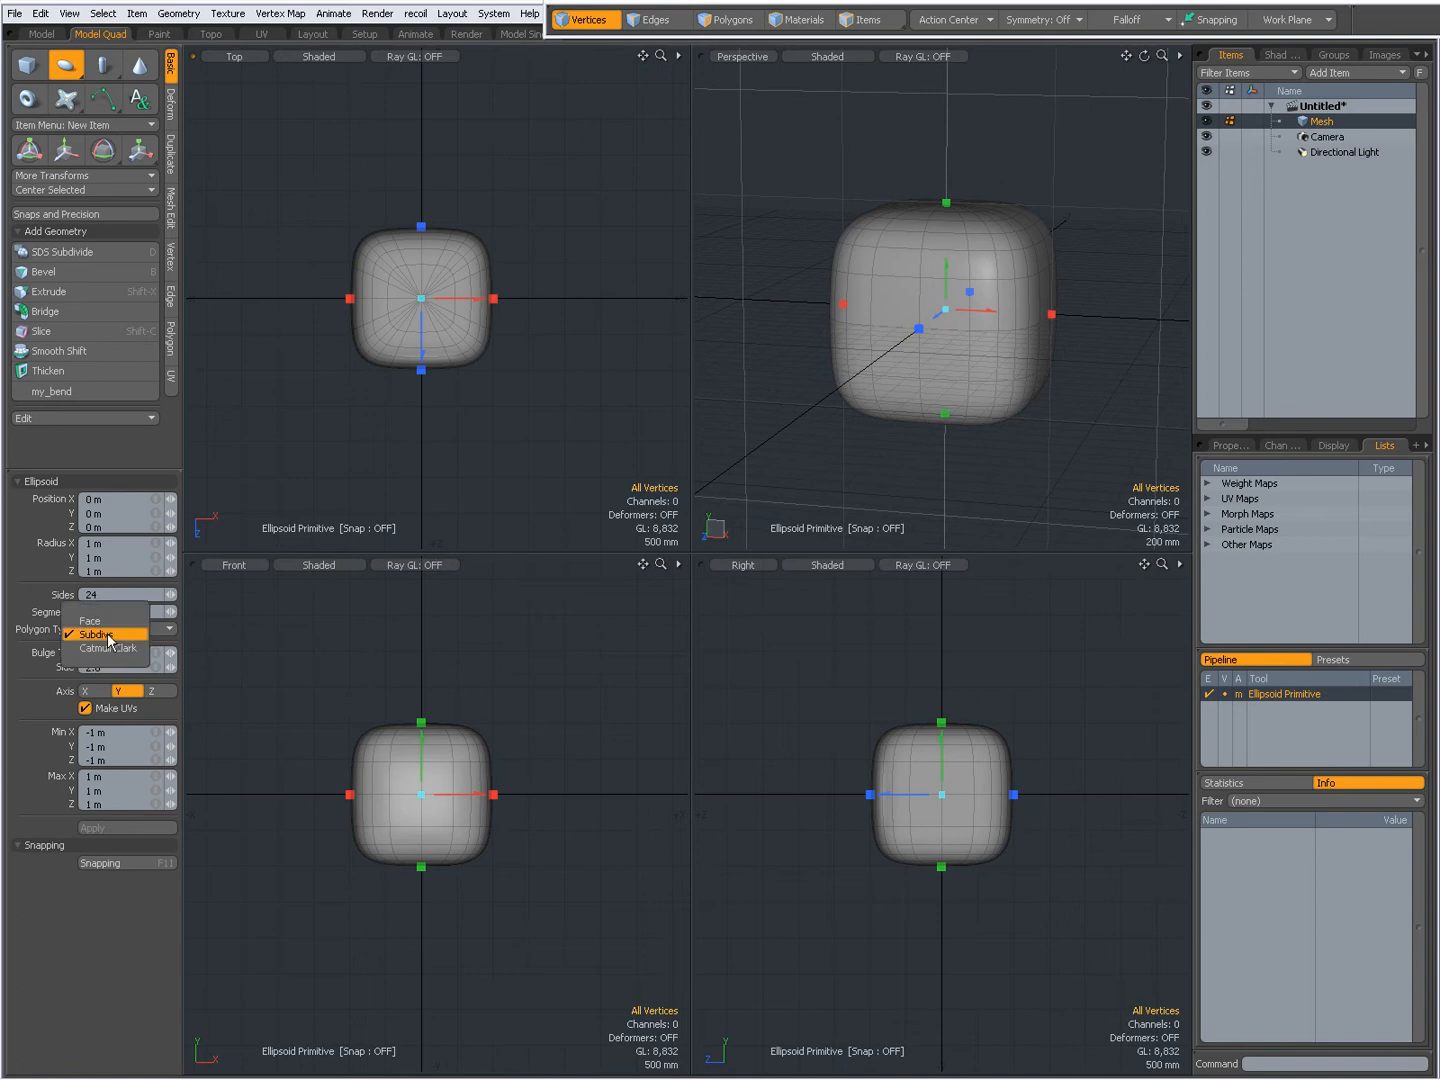
left_click(111, 648)
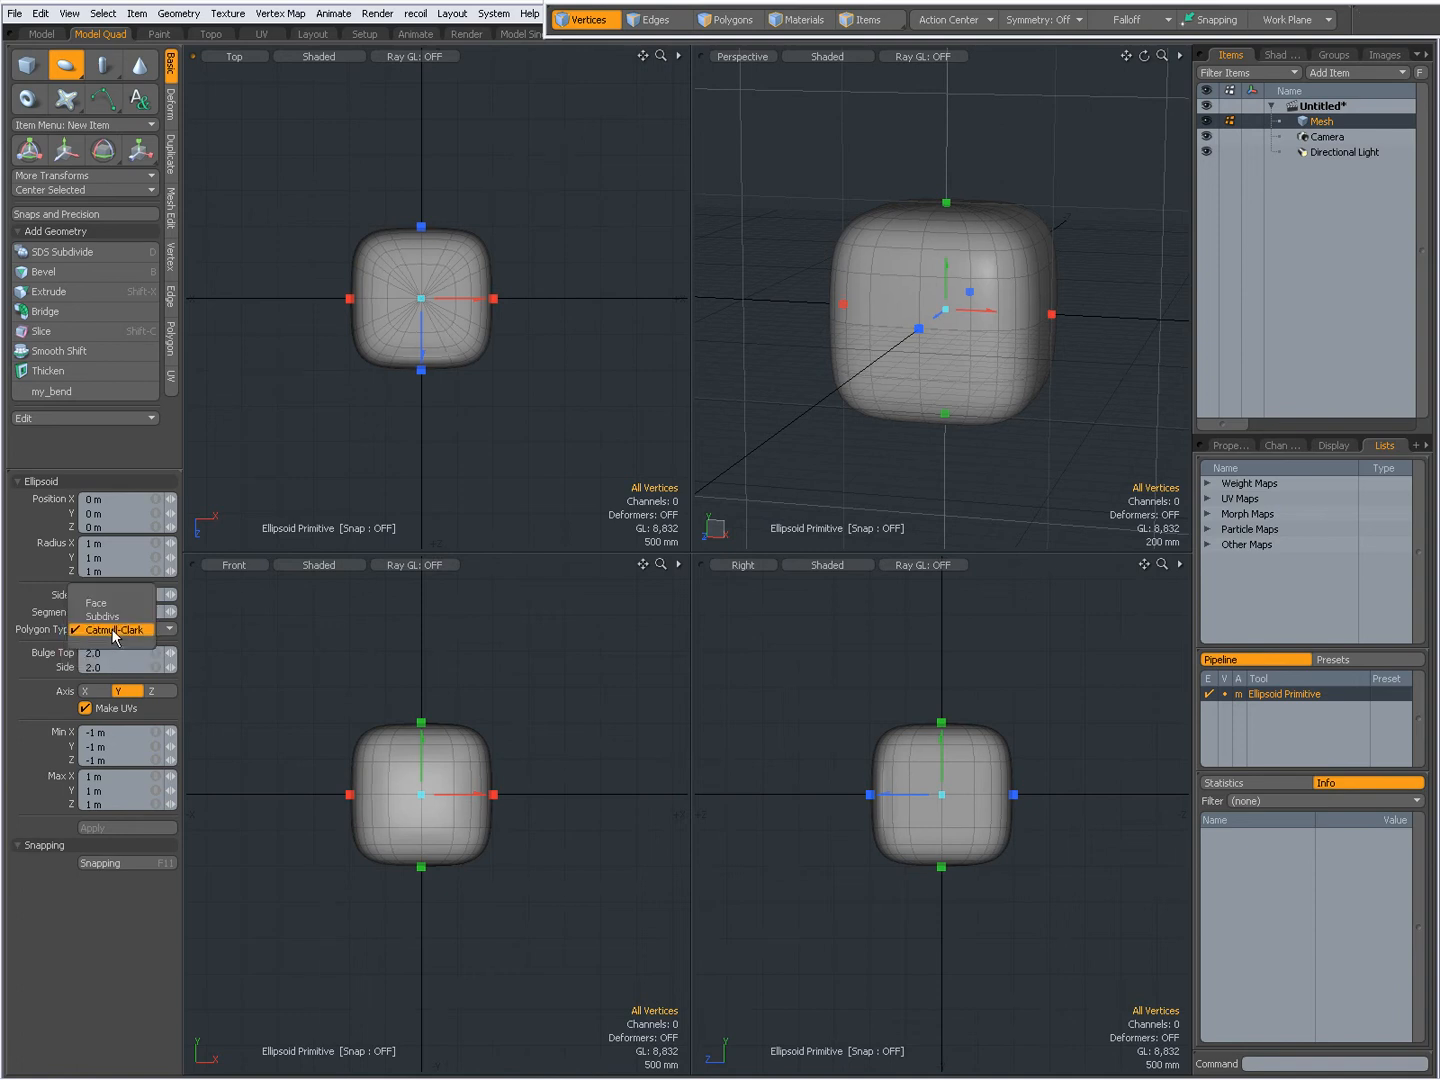
left_click(96, 602)
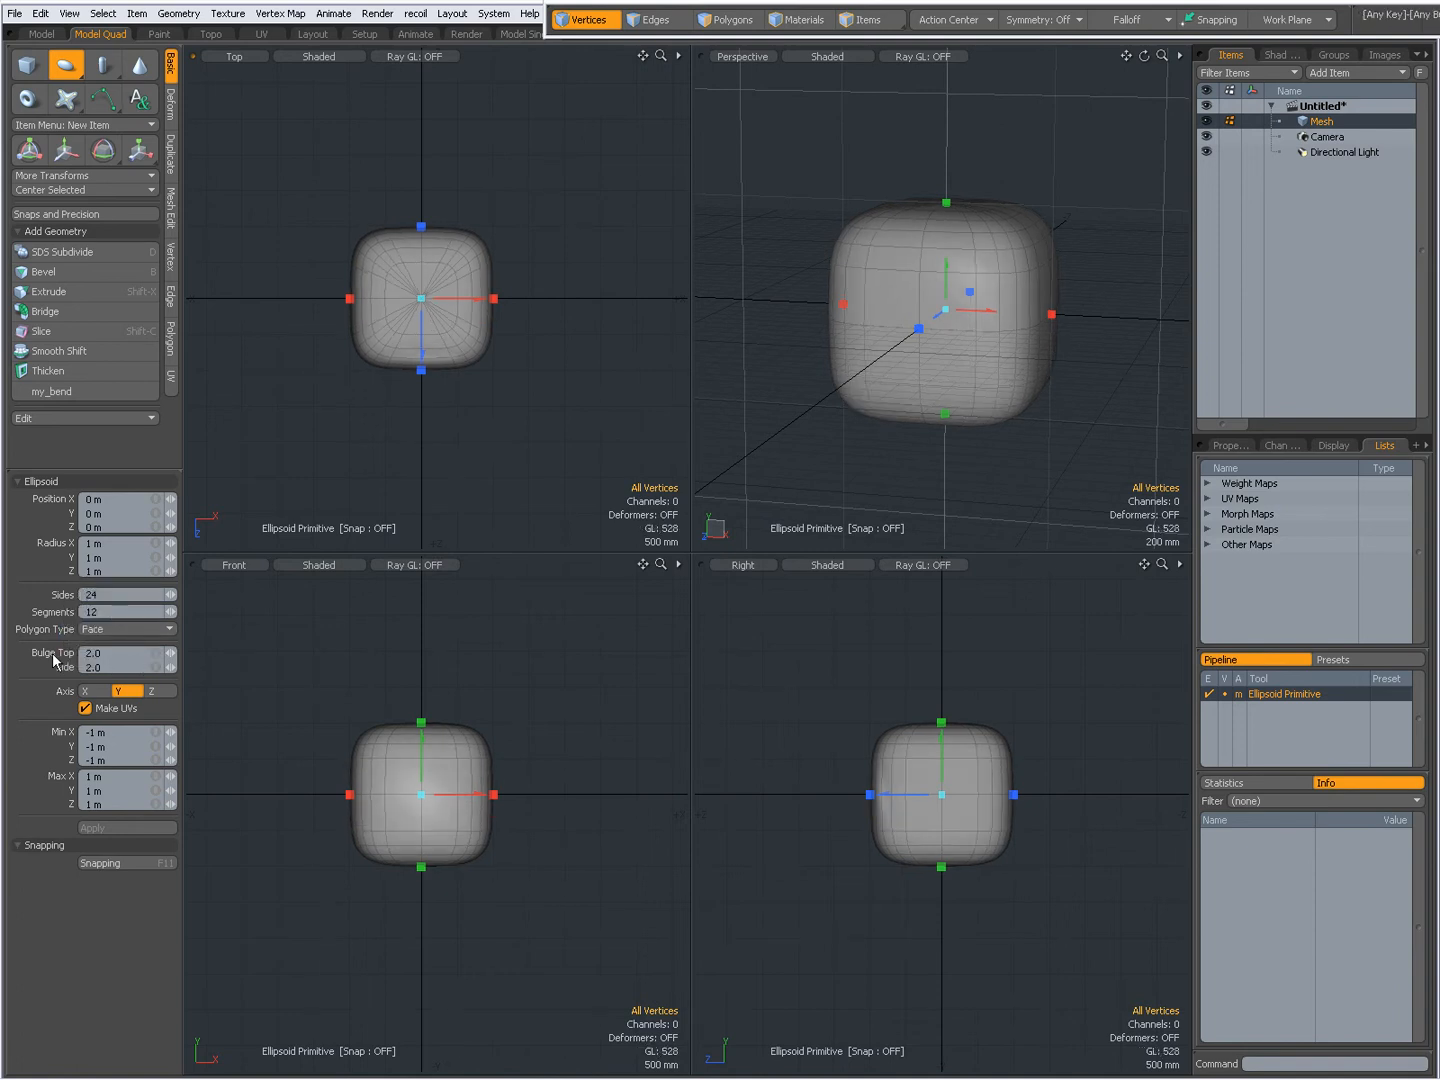
mouse_move(185, 680)
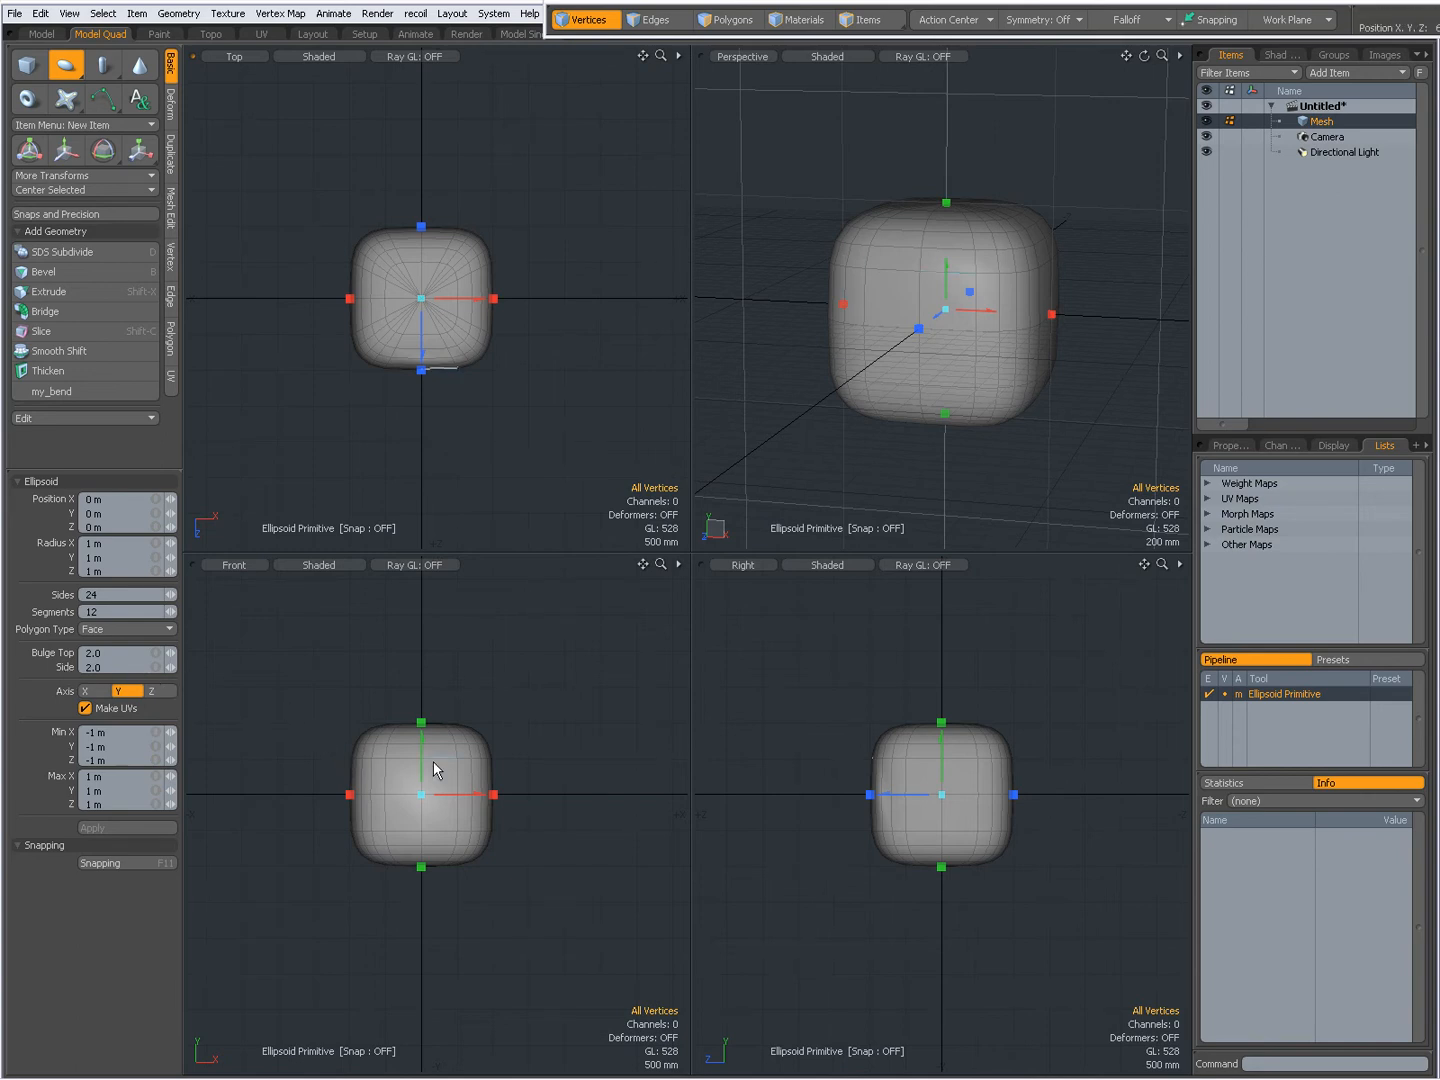
mouse_move(226, 608)
type("20")
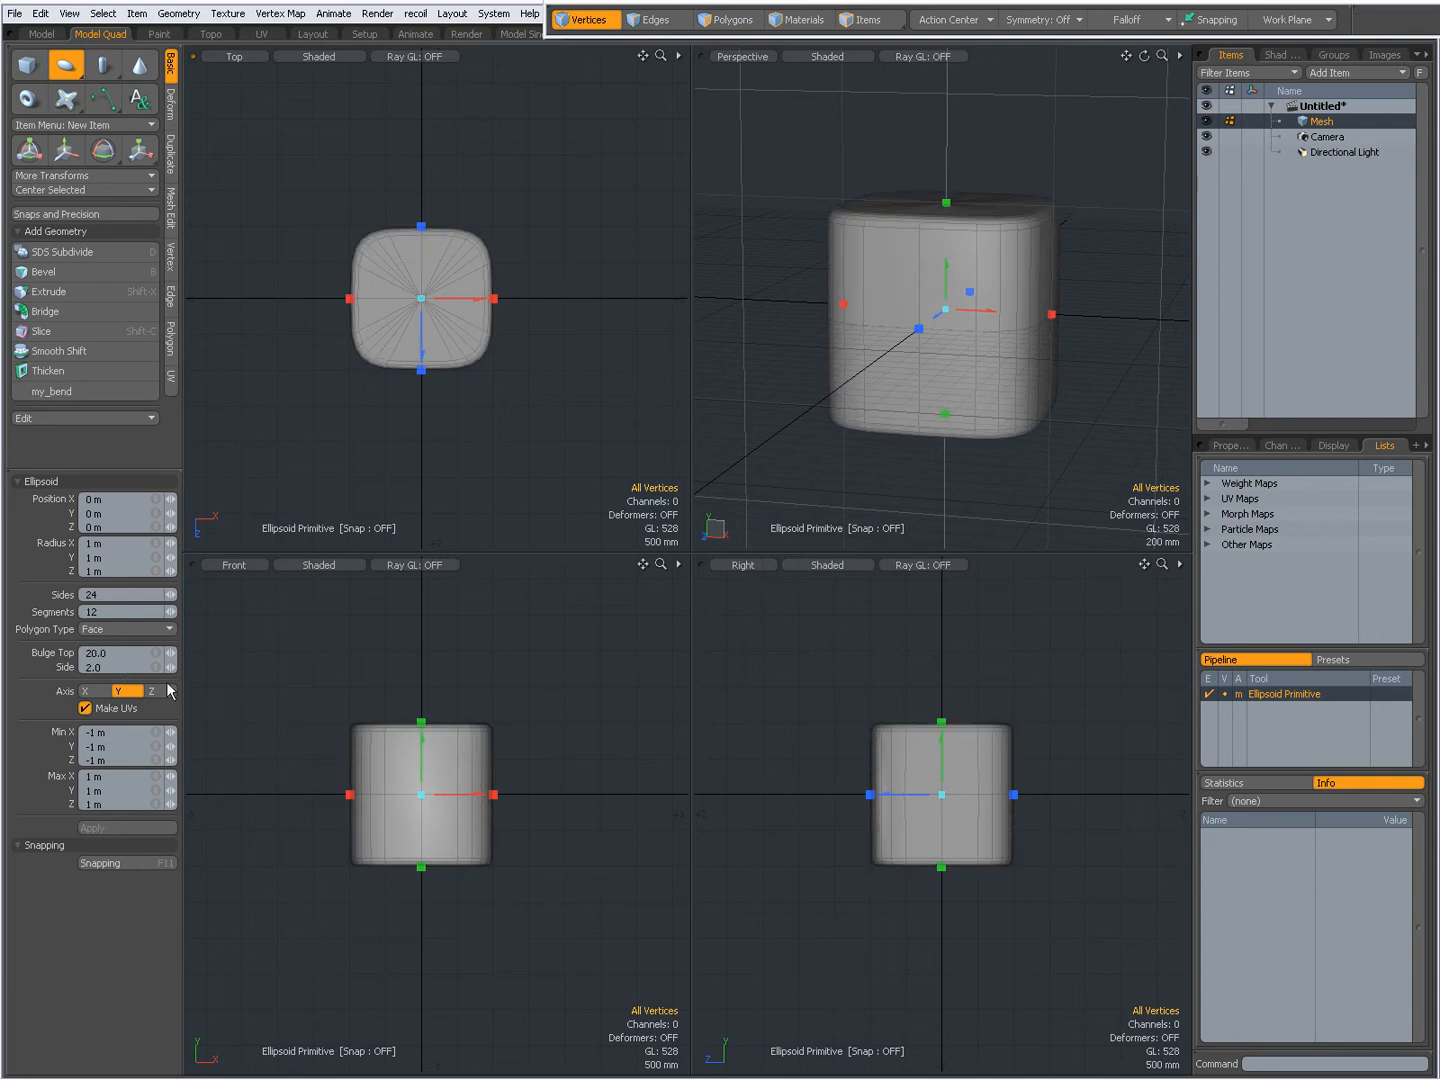
mouse_move(480, 735)
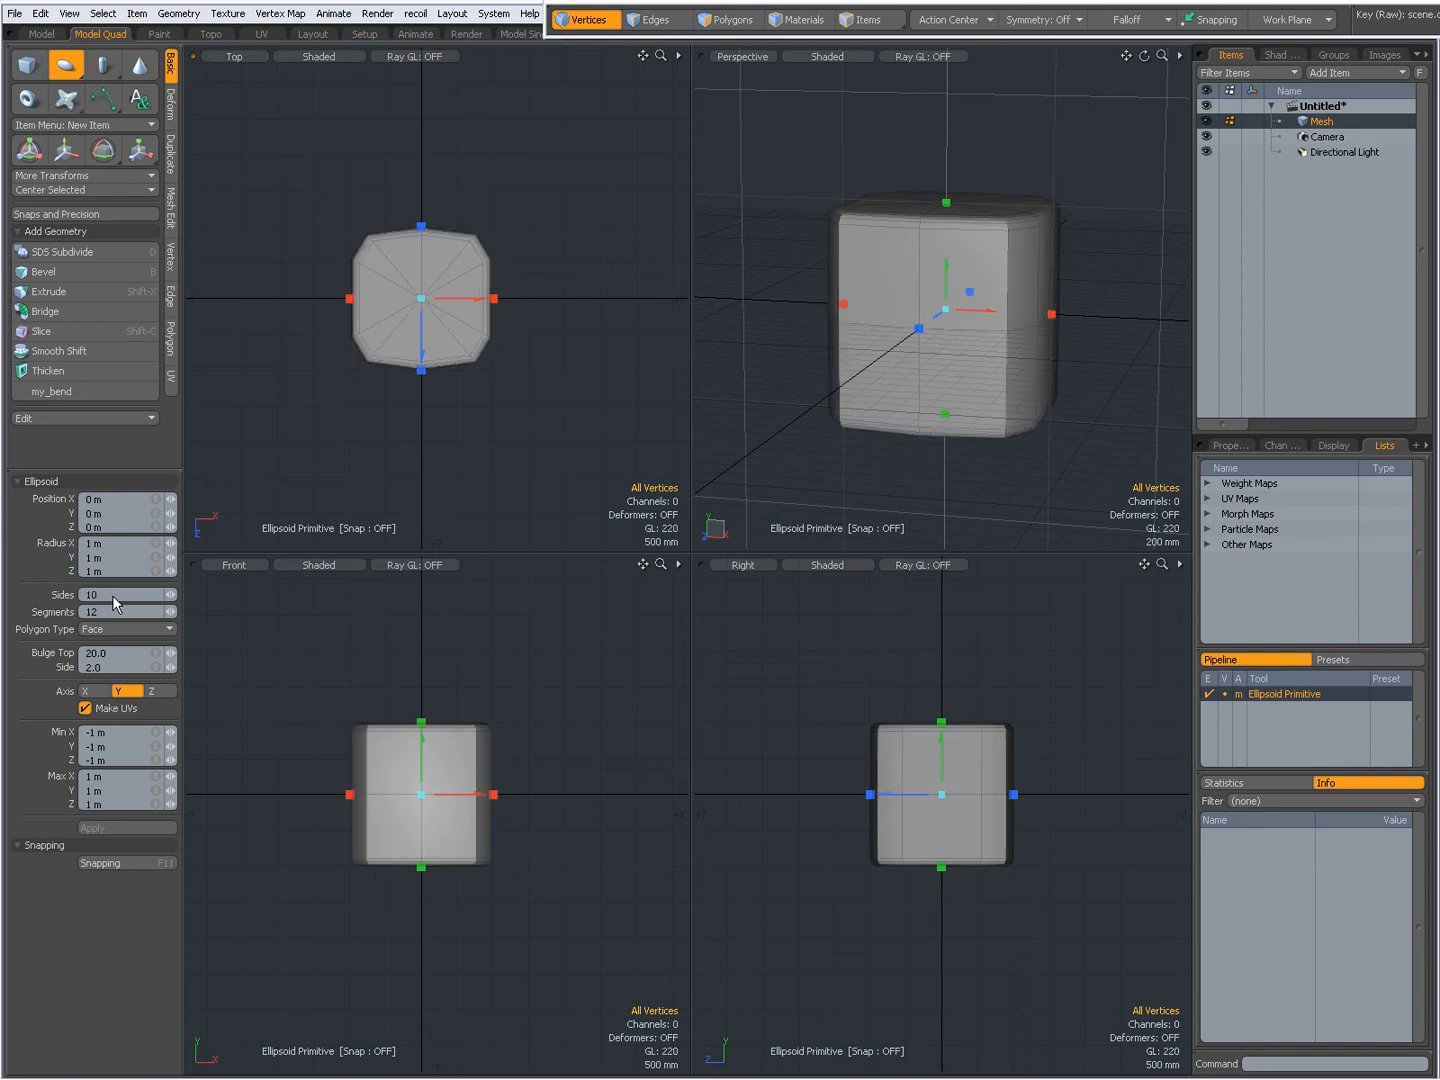
mouse_move(114, 611)
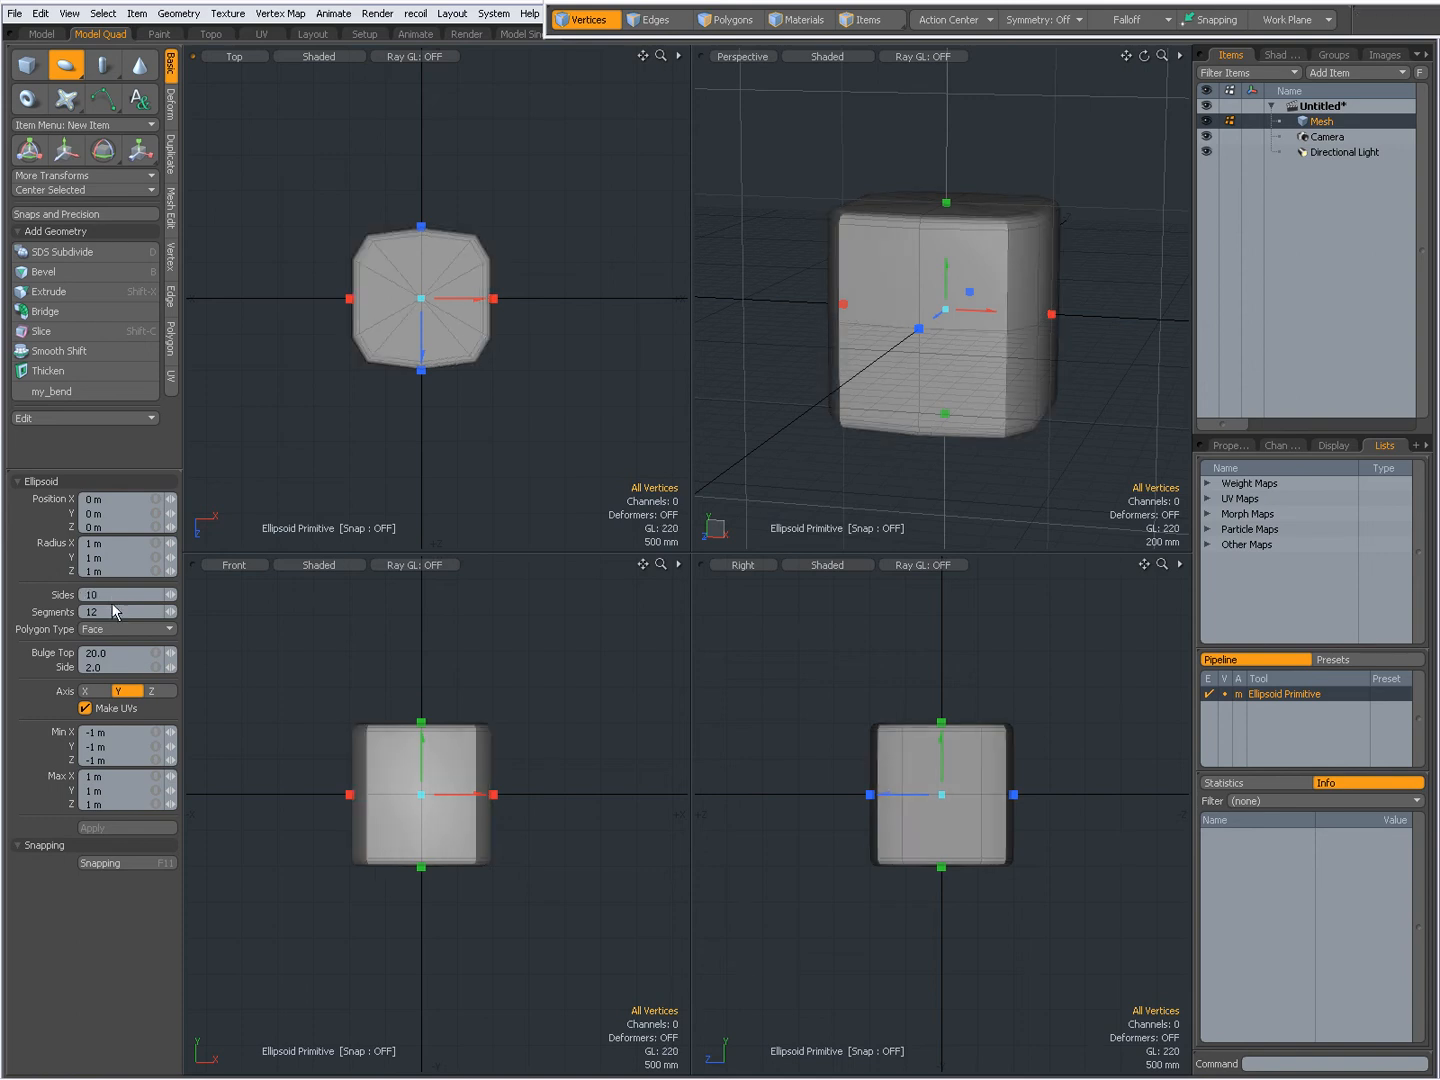
Switch the ellipsoid's Polygon Type to Subdivs for smoothed edges
left_click(127, 629)
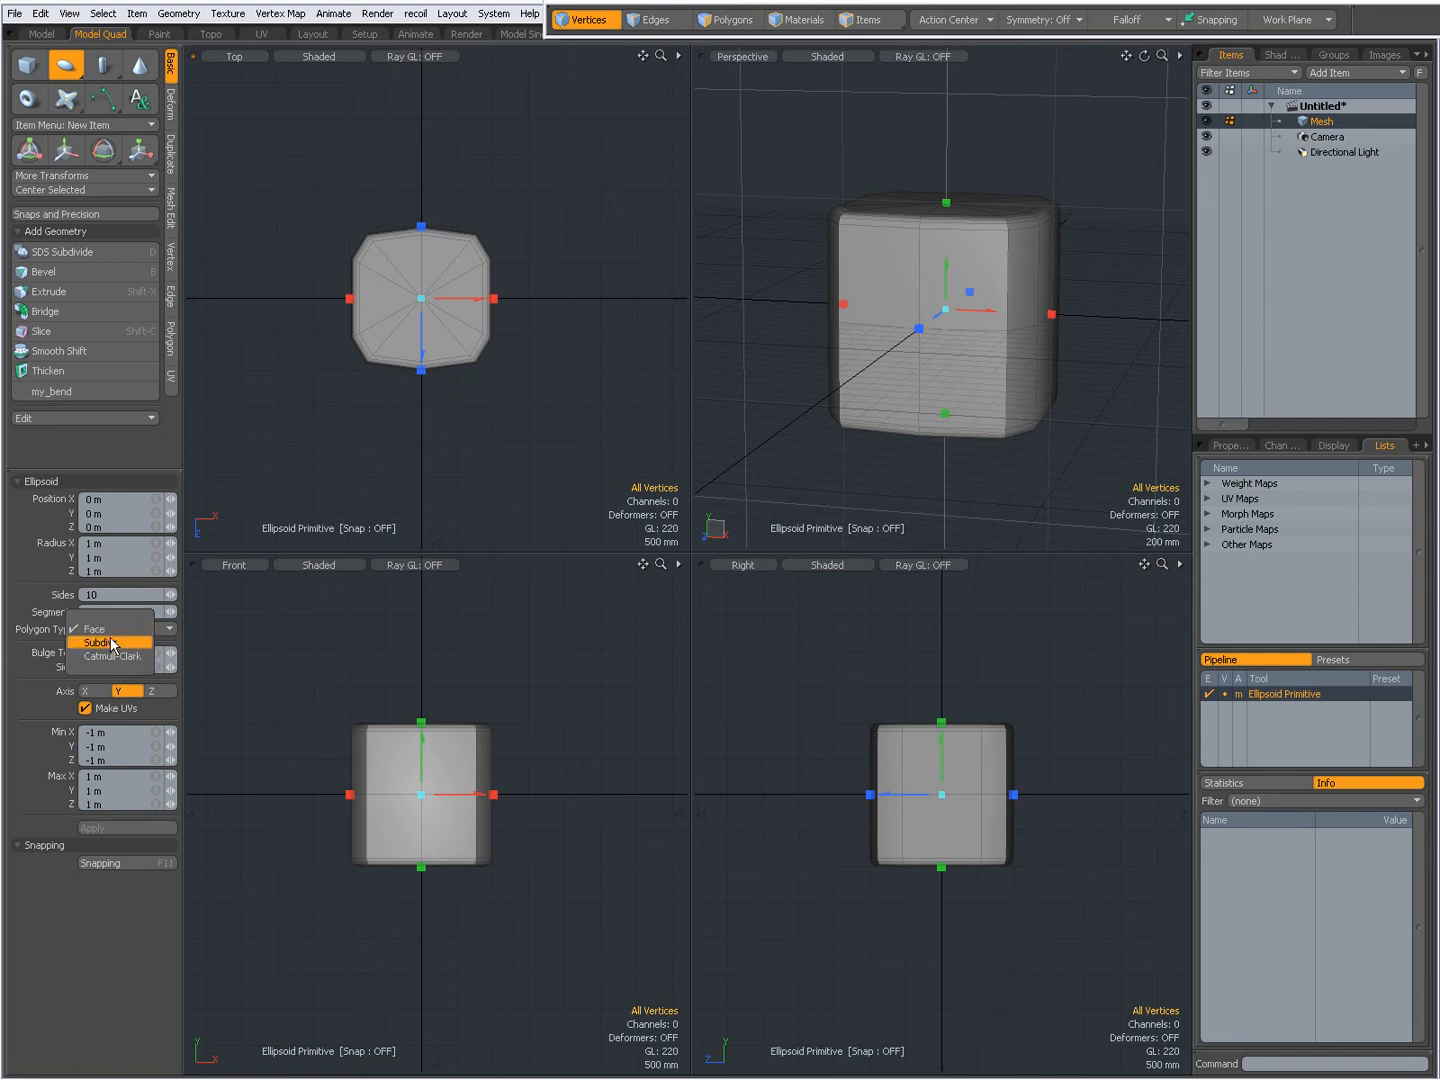
left_click(99, 642)
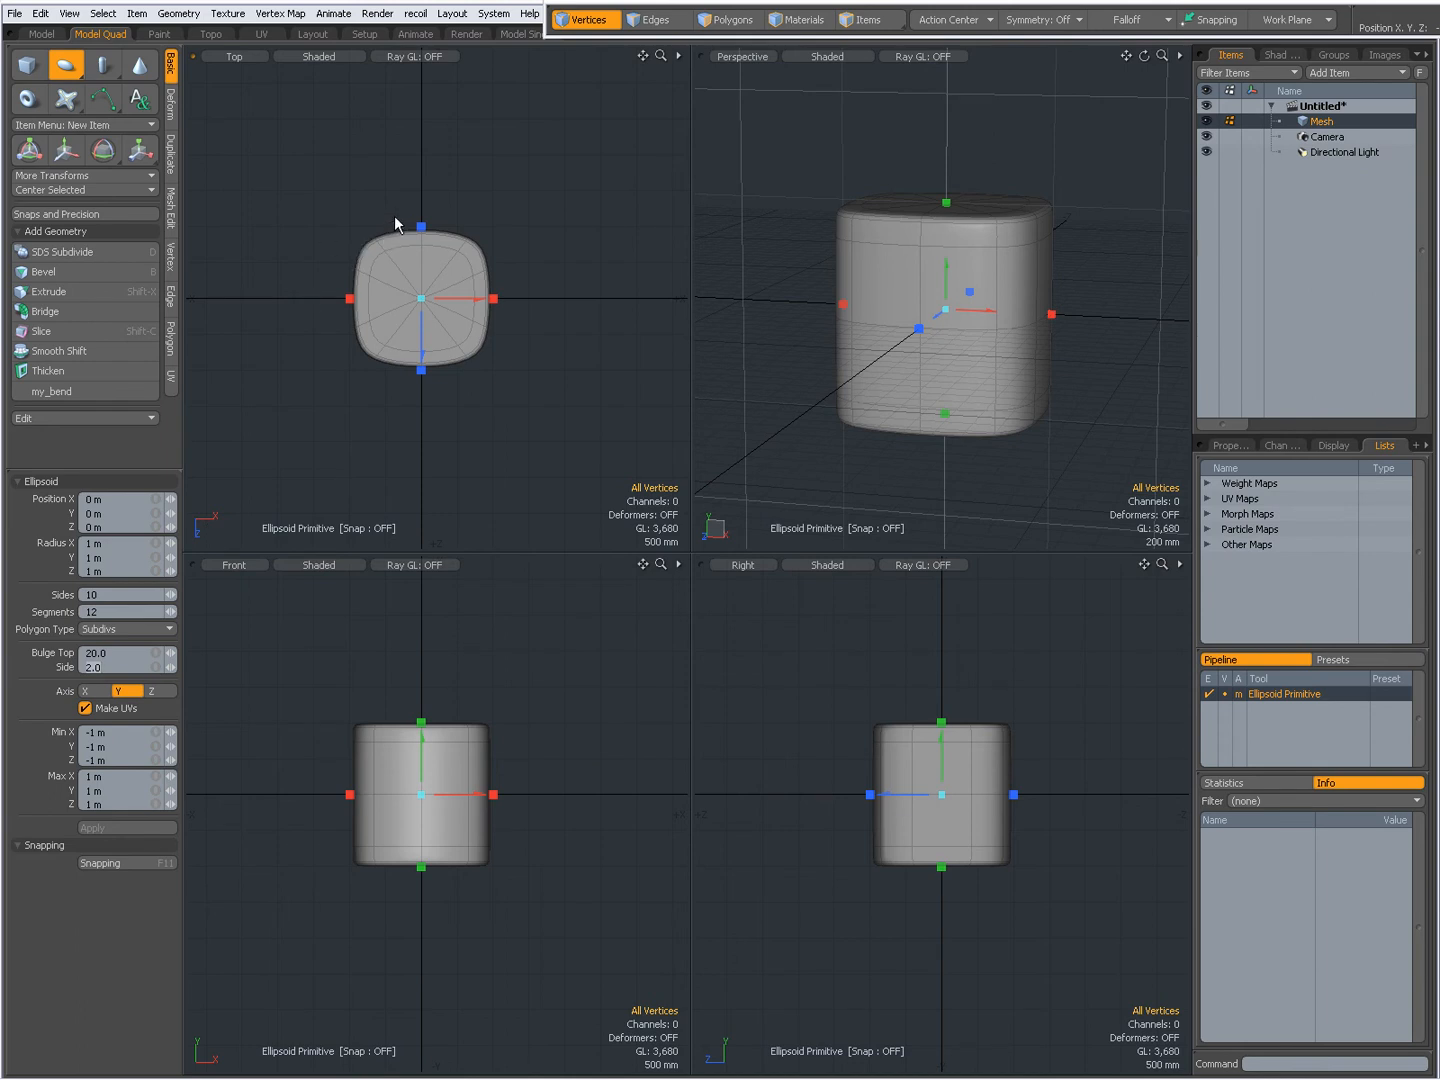
mouse_move(428, 296)
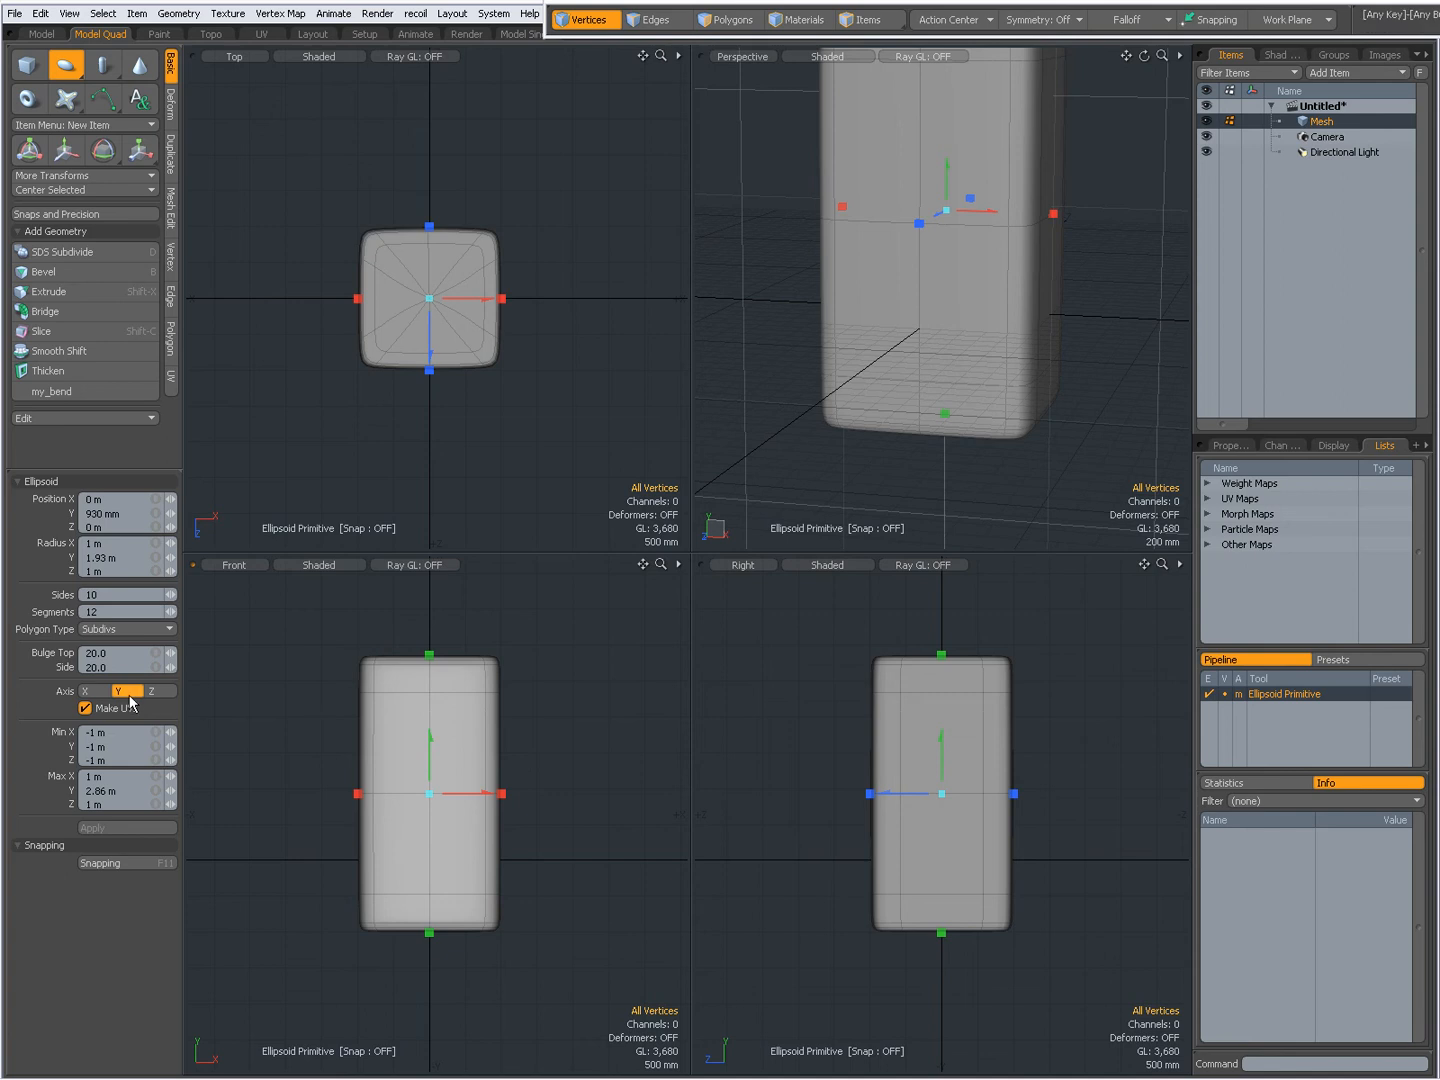
left_click(94, 691)
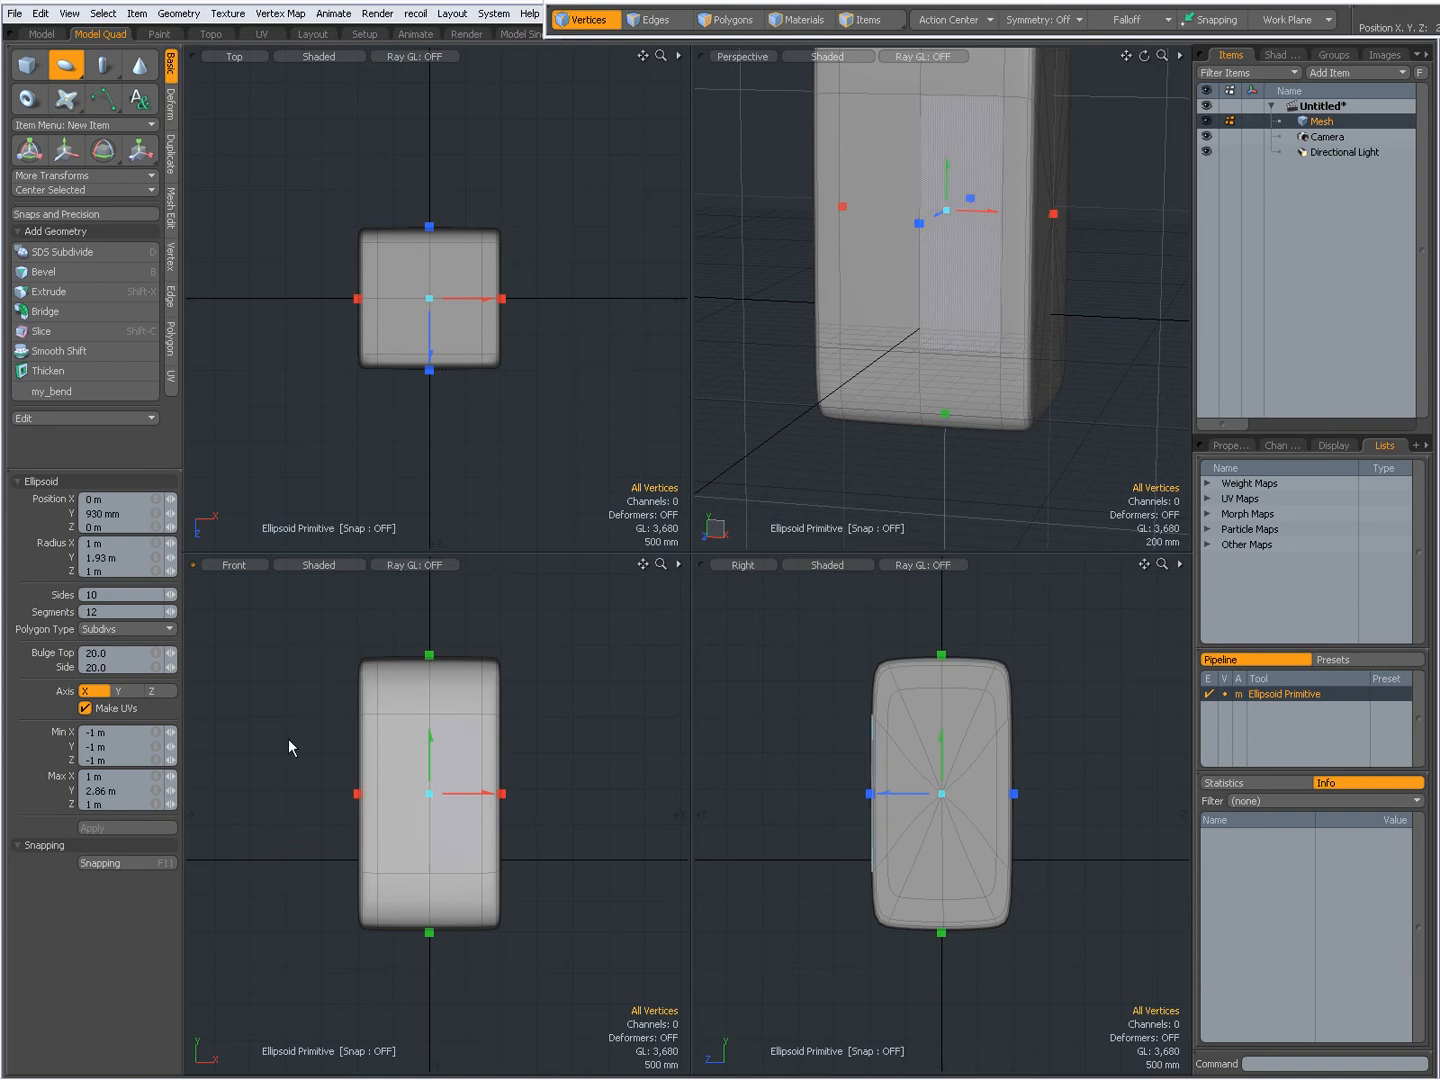
left_click(151, 691)
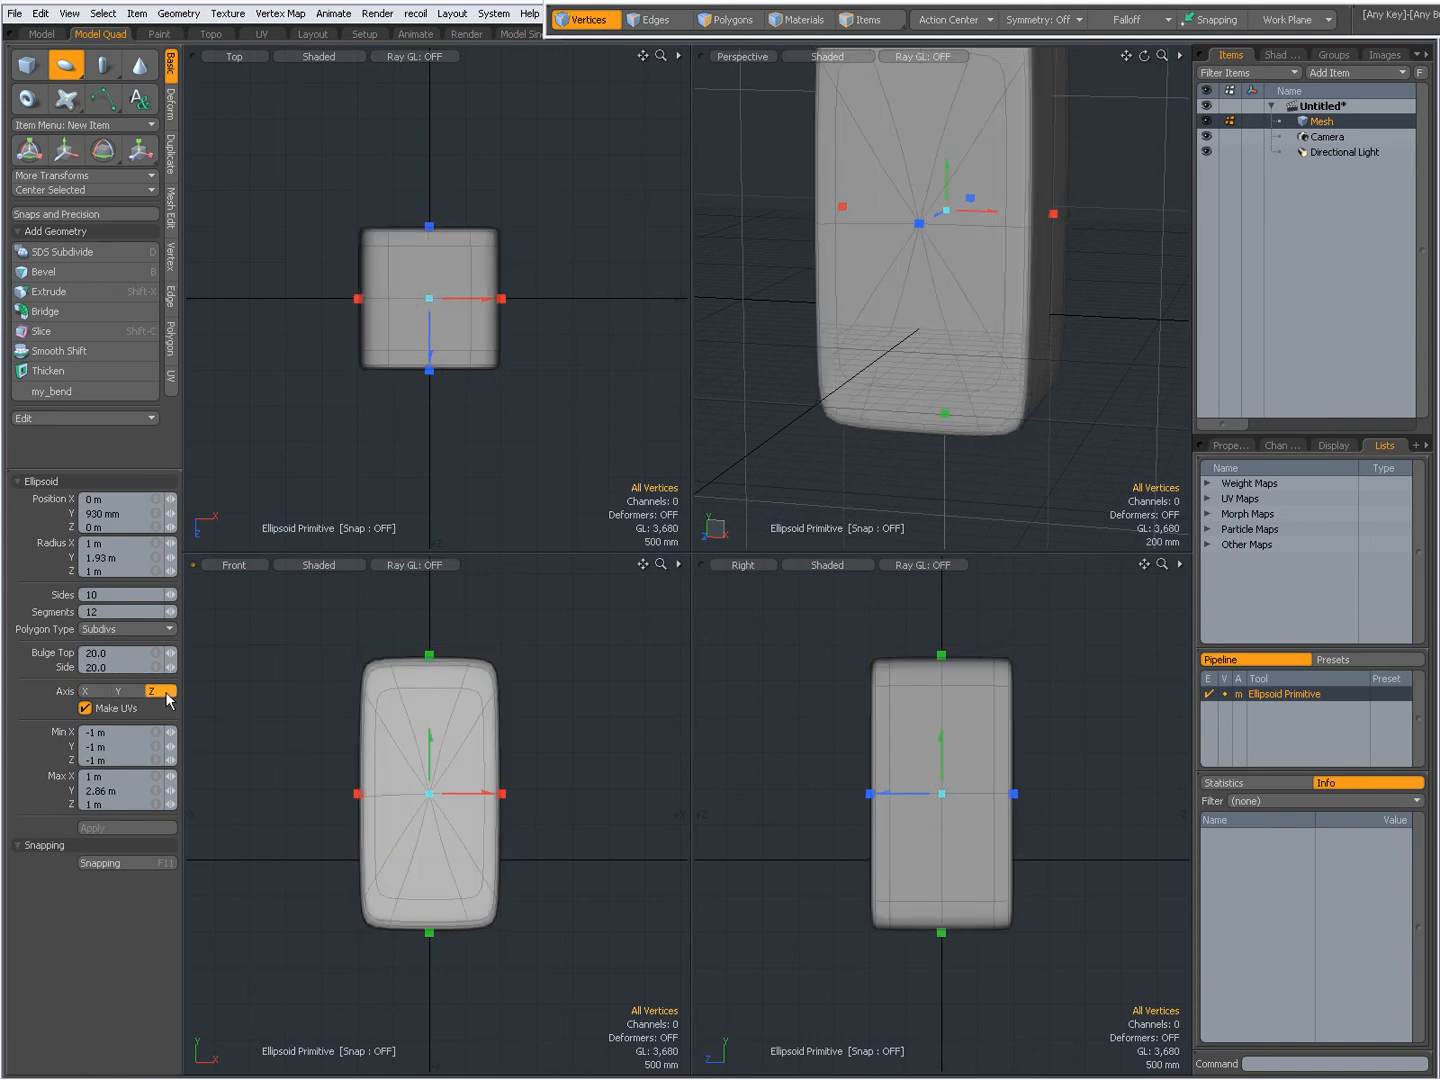
left_click(118, 691)
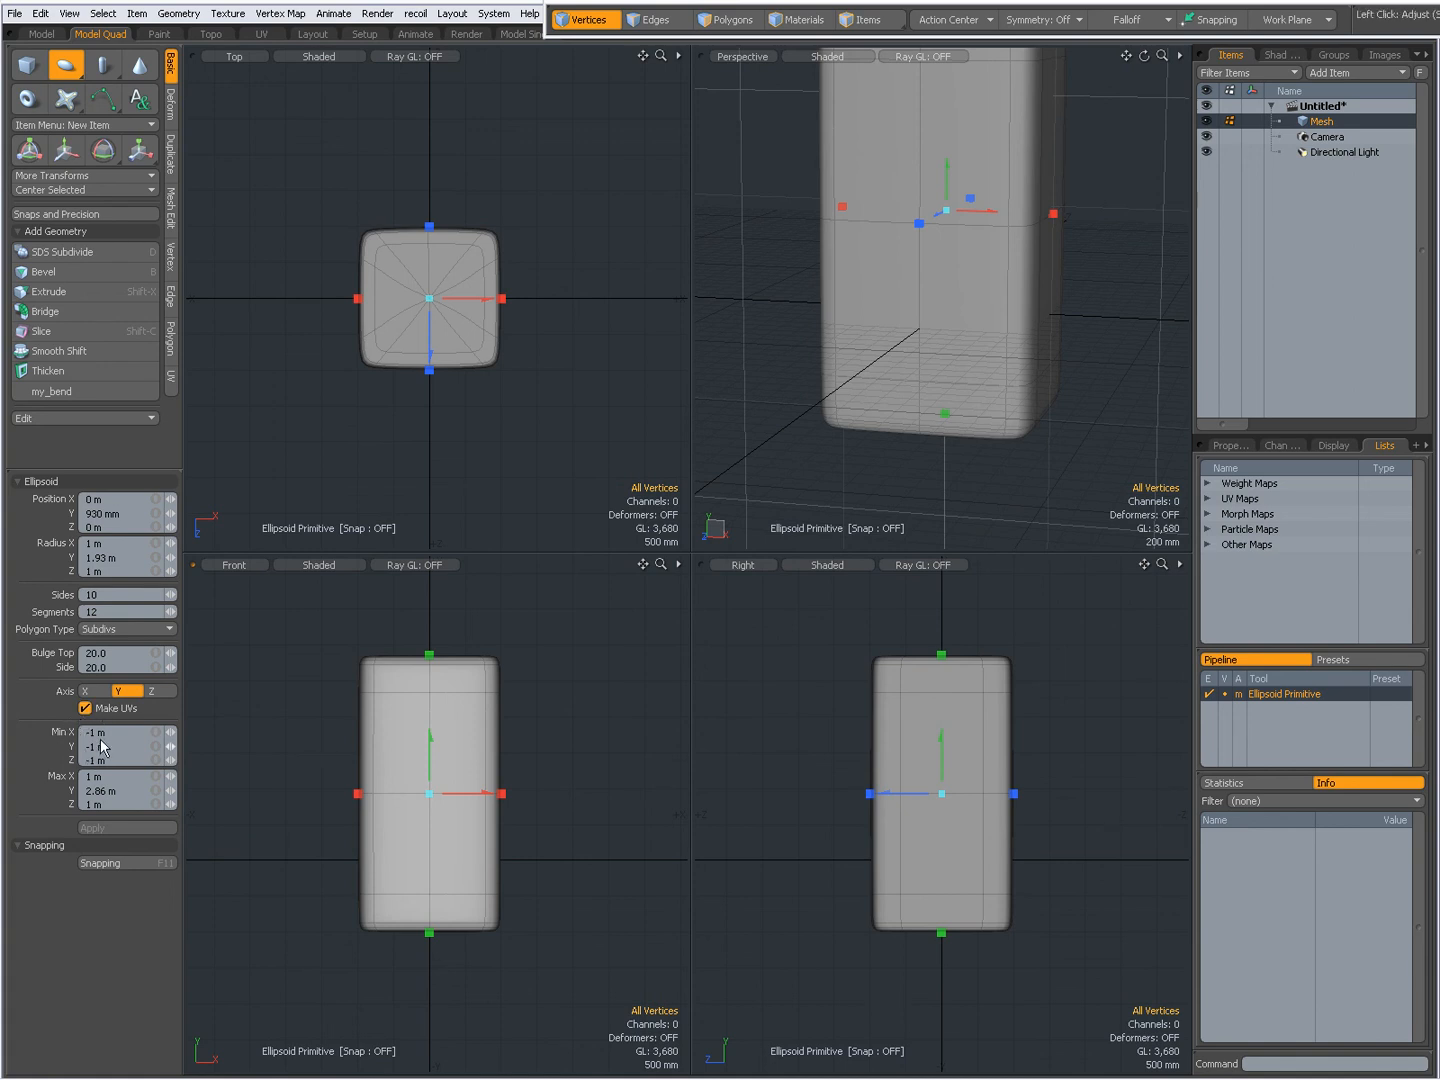
mouse_move(100, 740)
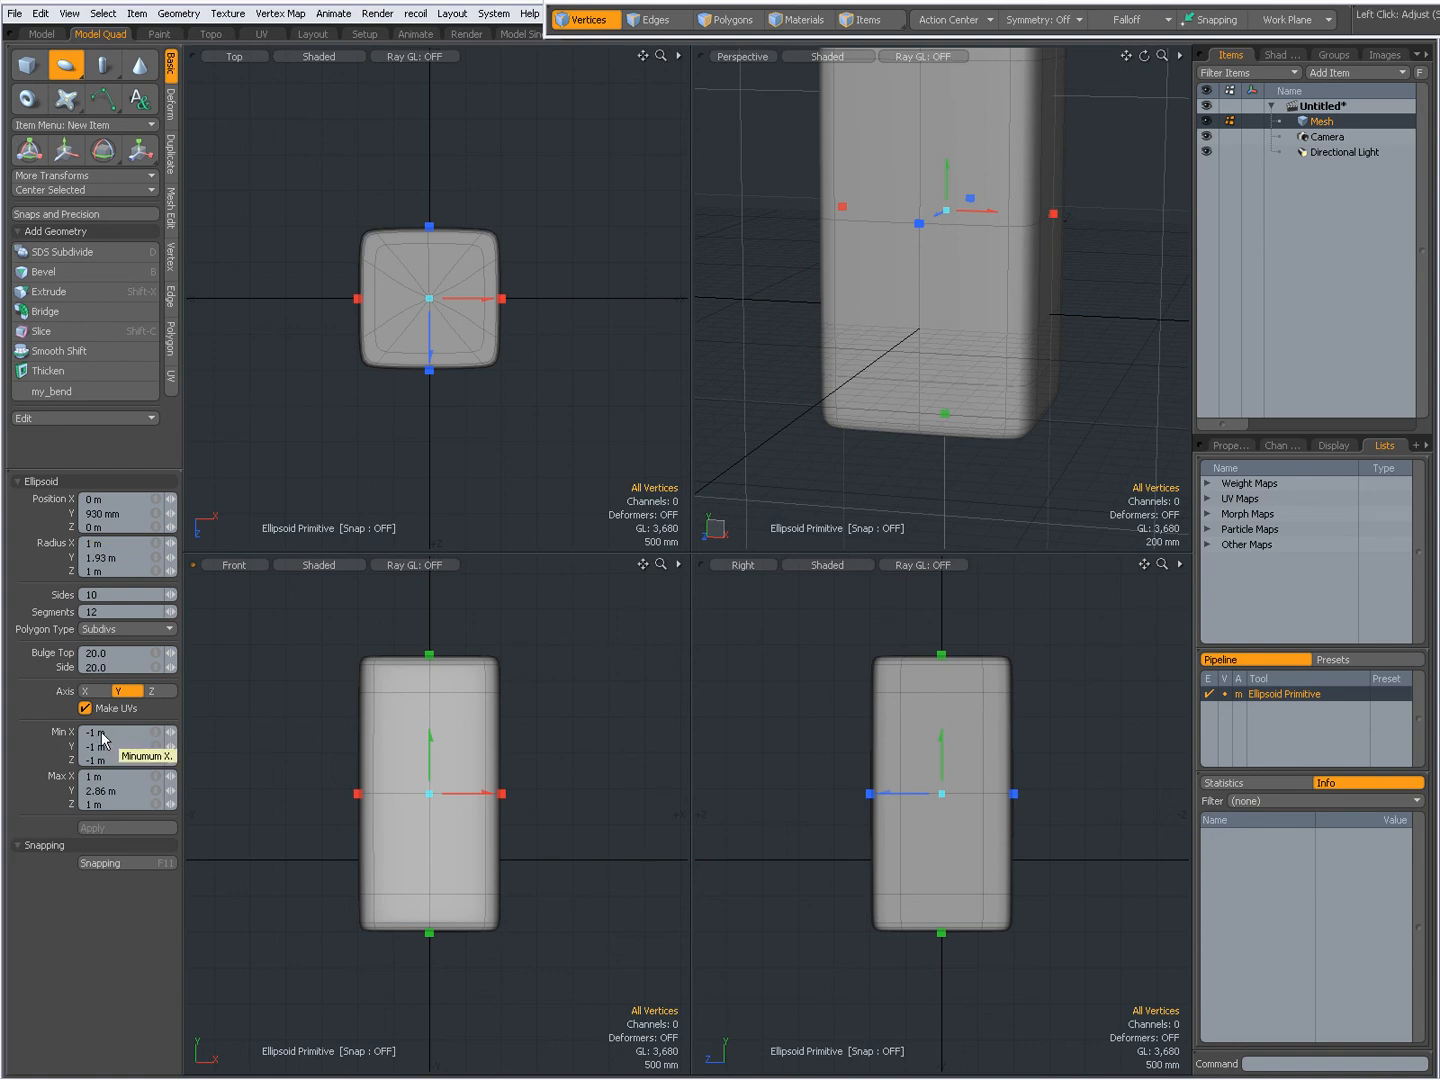
mouse_move(102, 742)
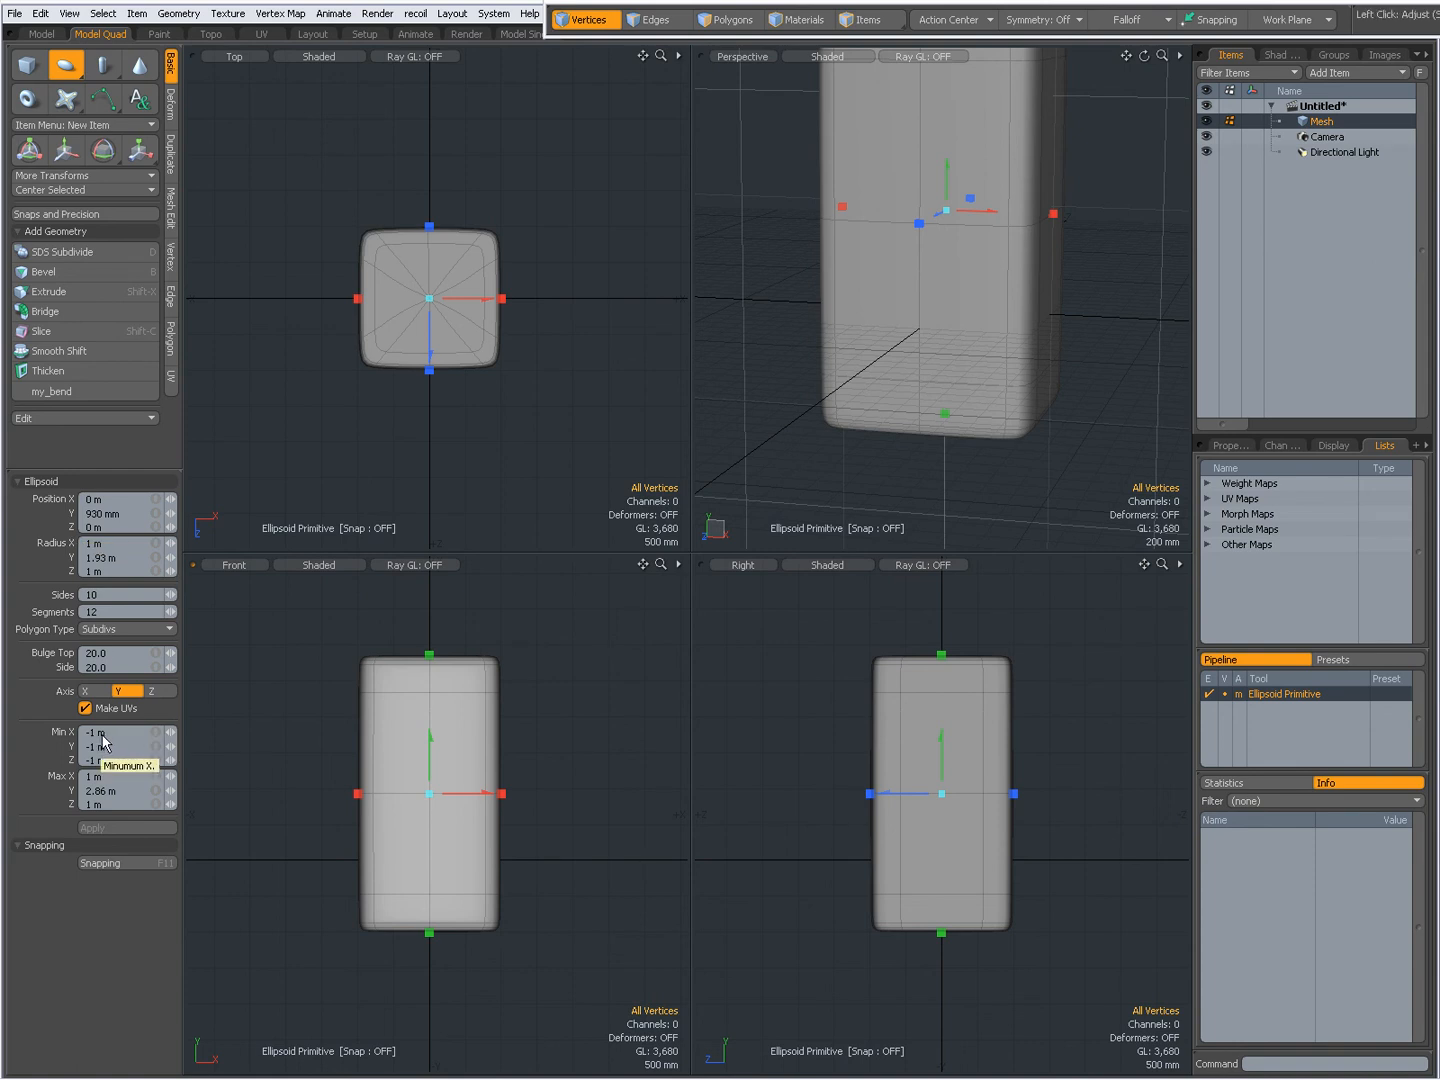